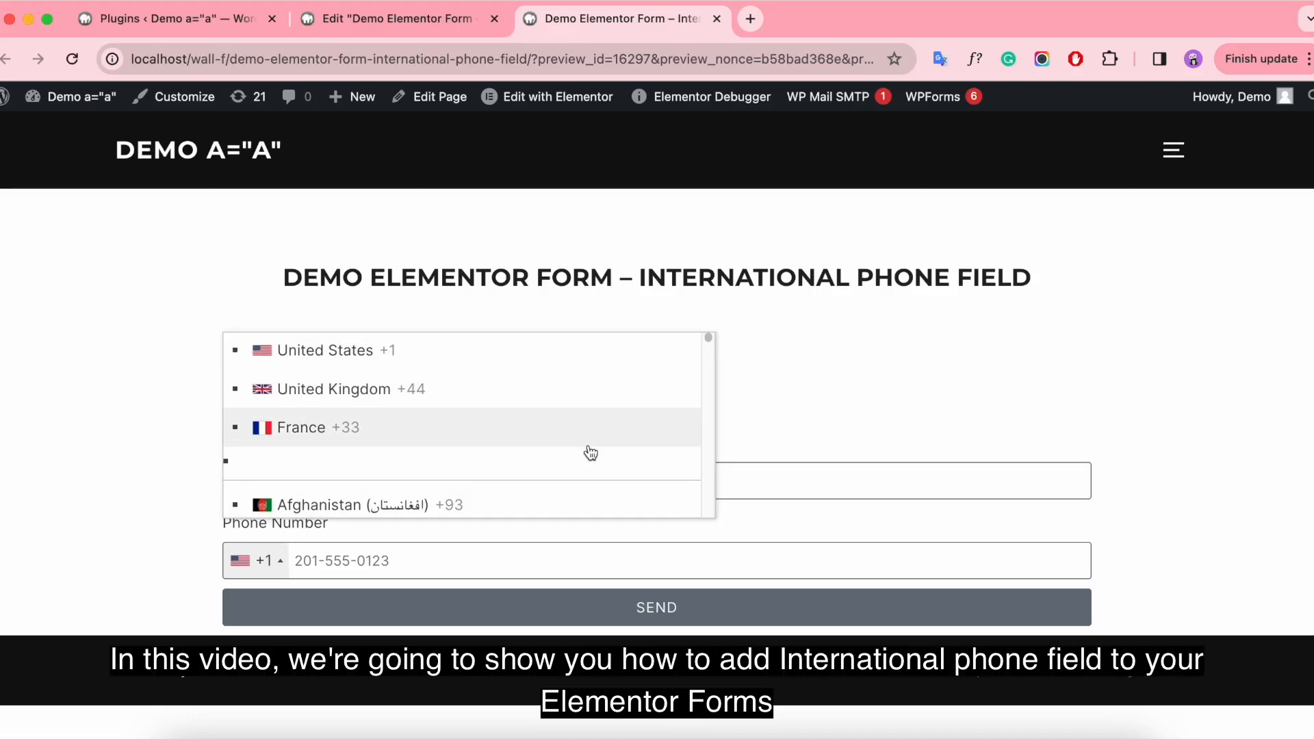
- Bring up the Upload Plugin form under Plugins > Add New
scroll("down", 3)
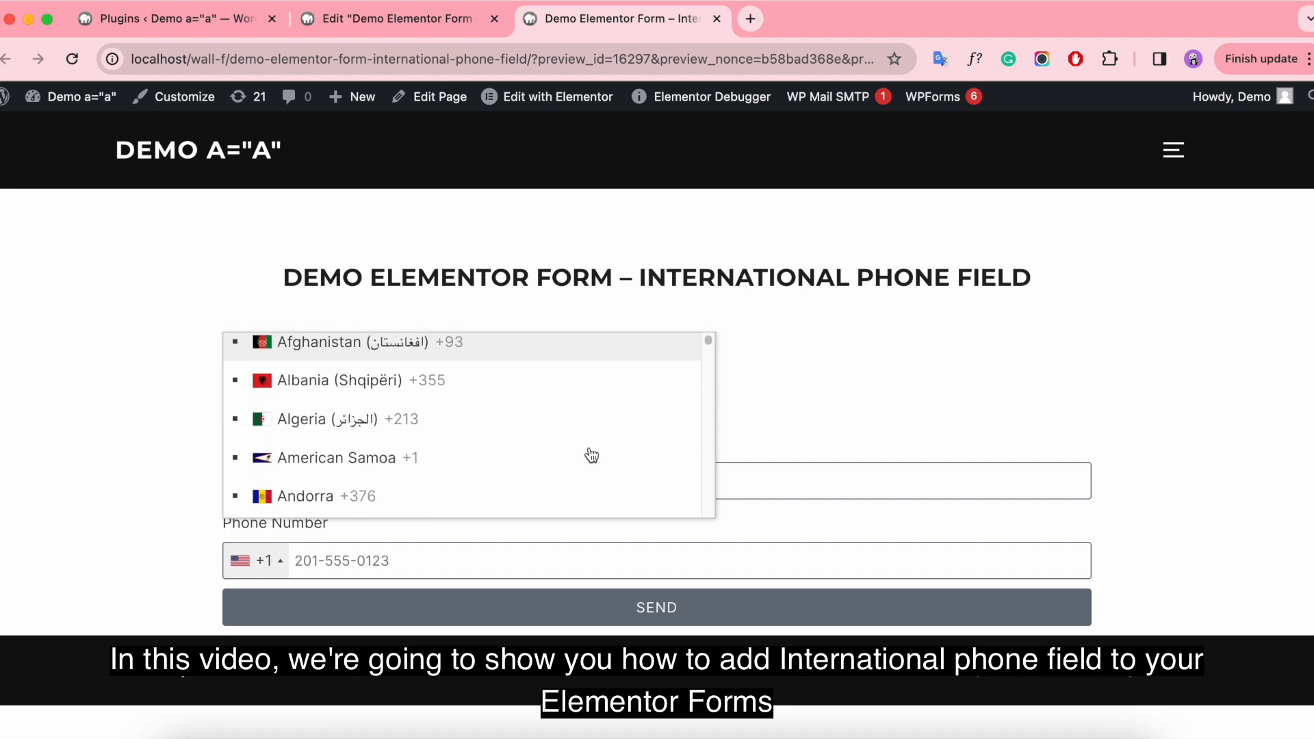
scroll("down", 3)
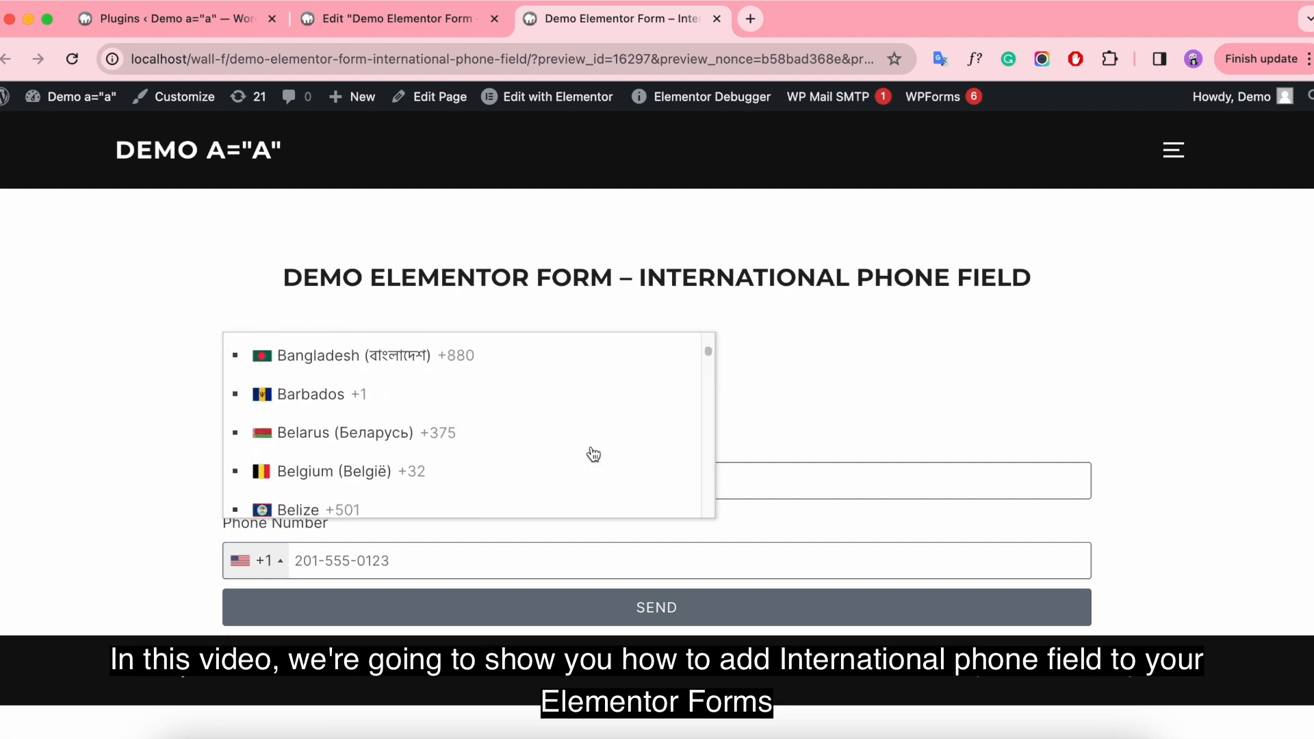
scroll("down", 3)
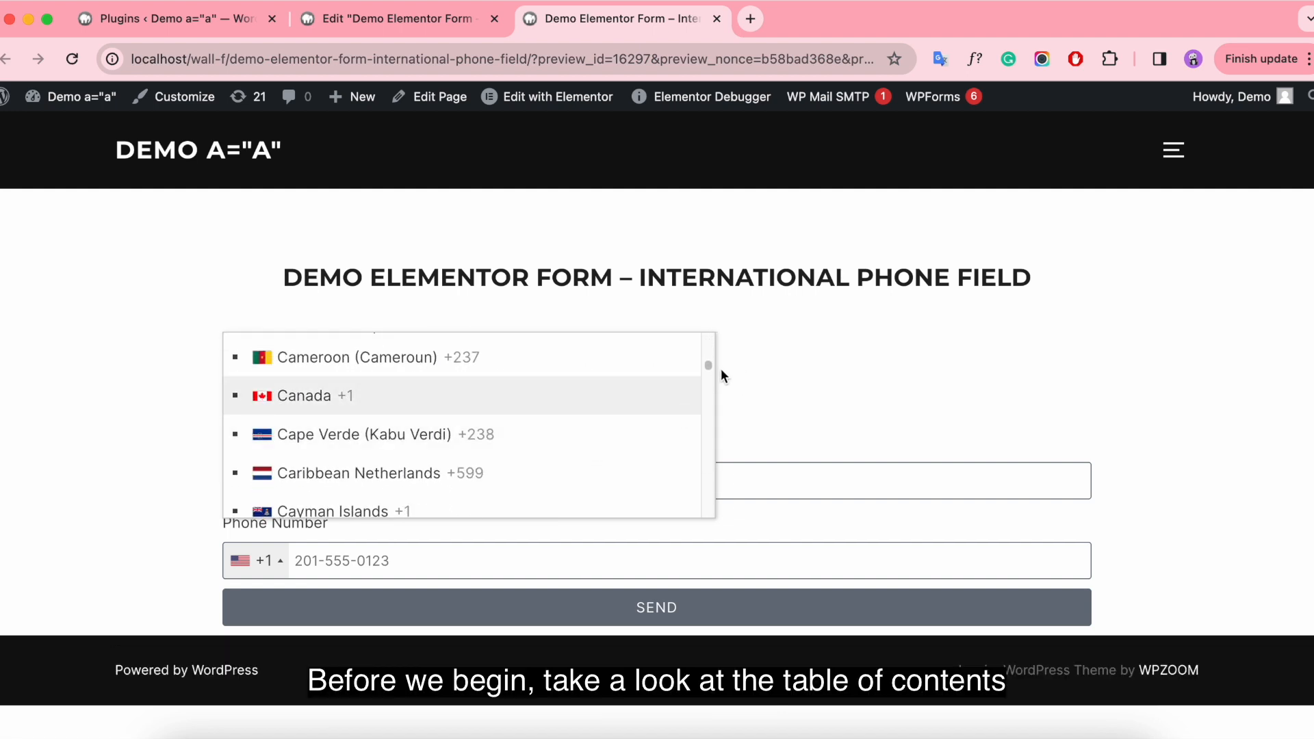
scroll("down", 3)
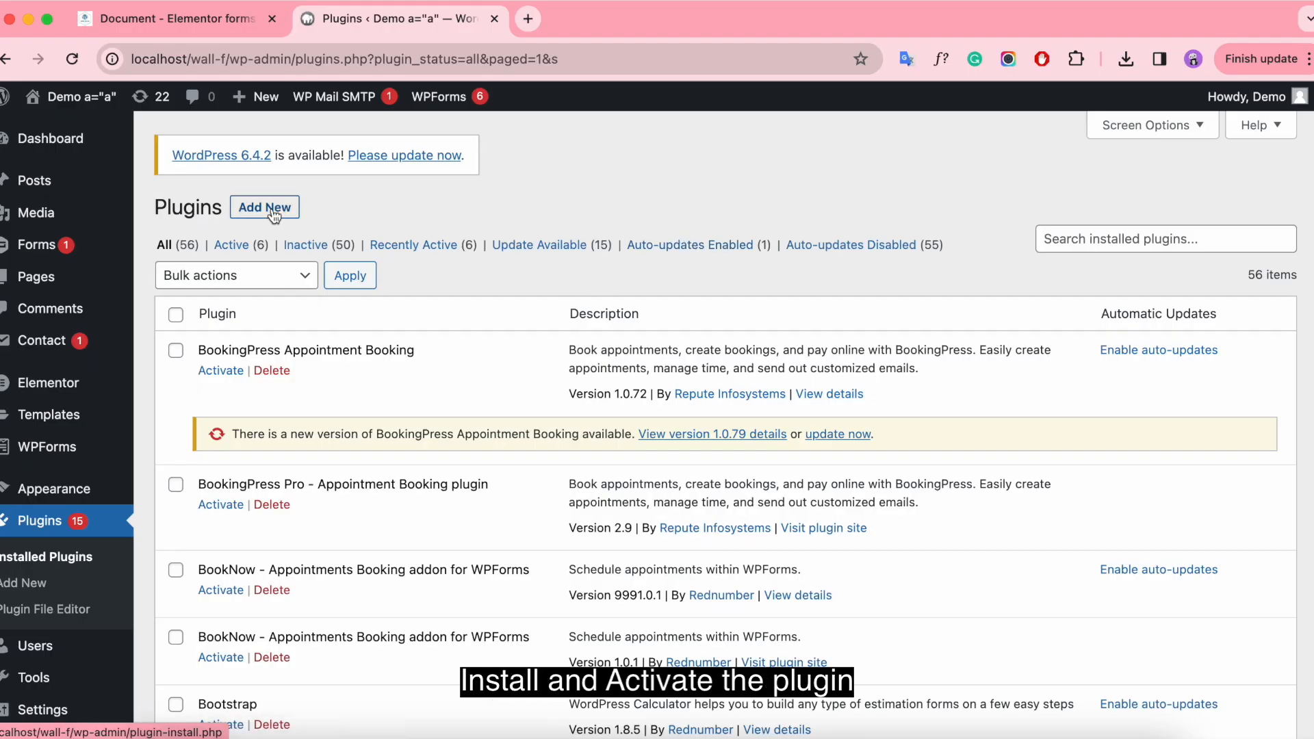
left_click(264, 207)
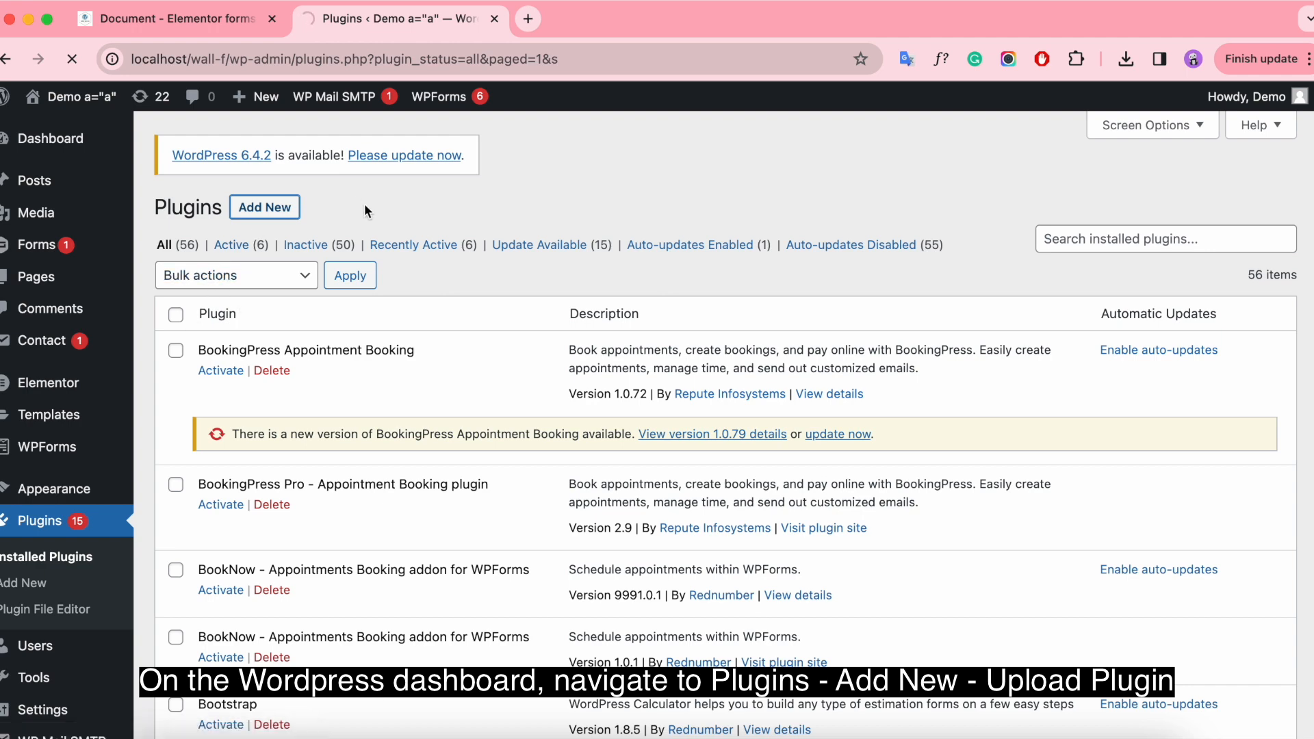
left_click(264, 207)
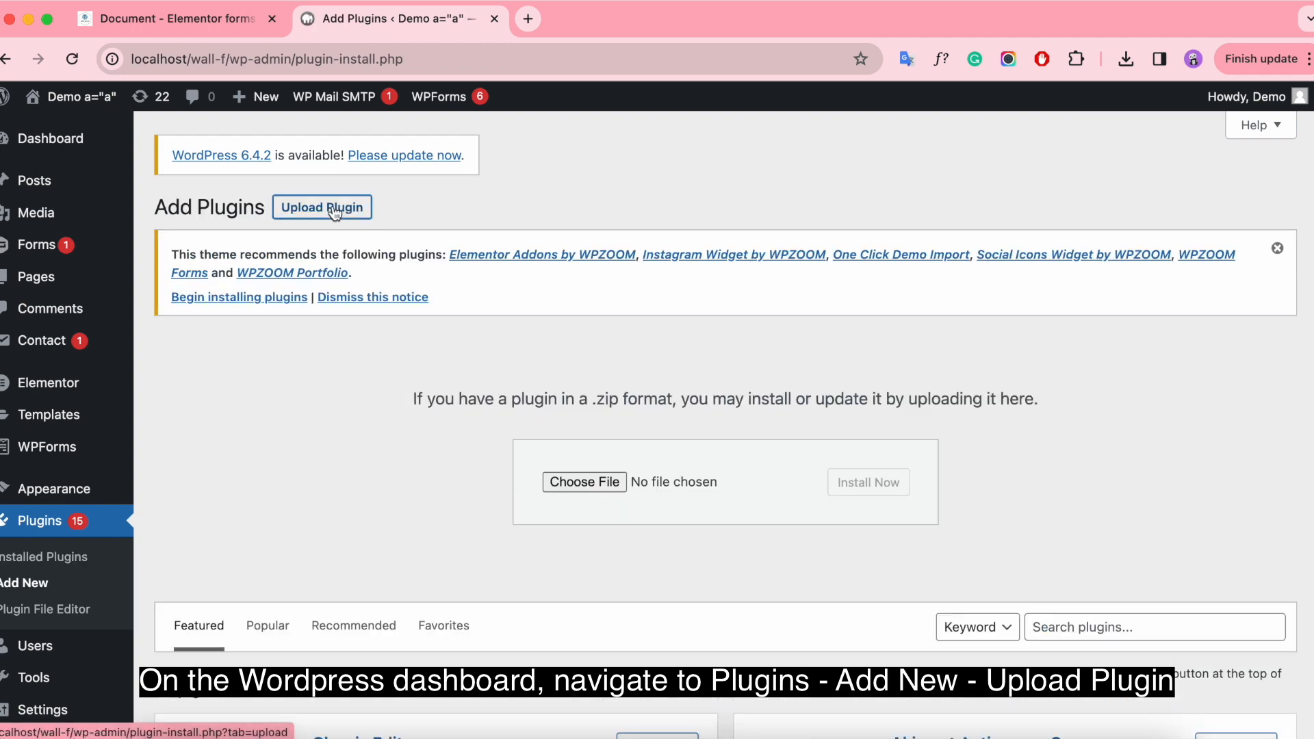
- Upload elementor-telephone.zip from Dropbox, install it, and activate the plugin
left_click(584, 482)
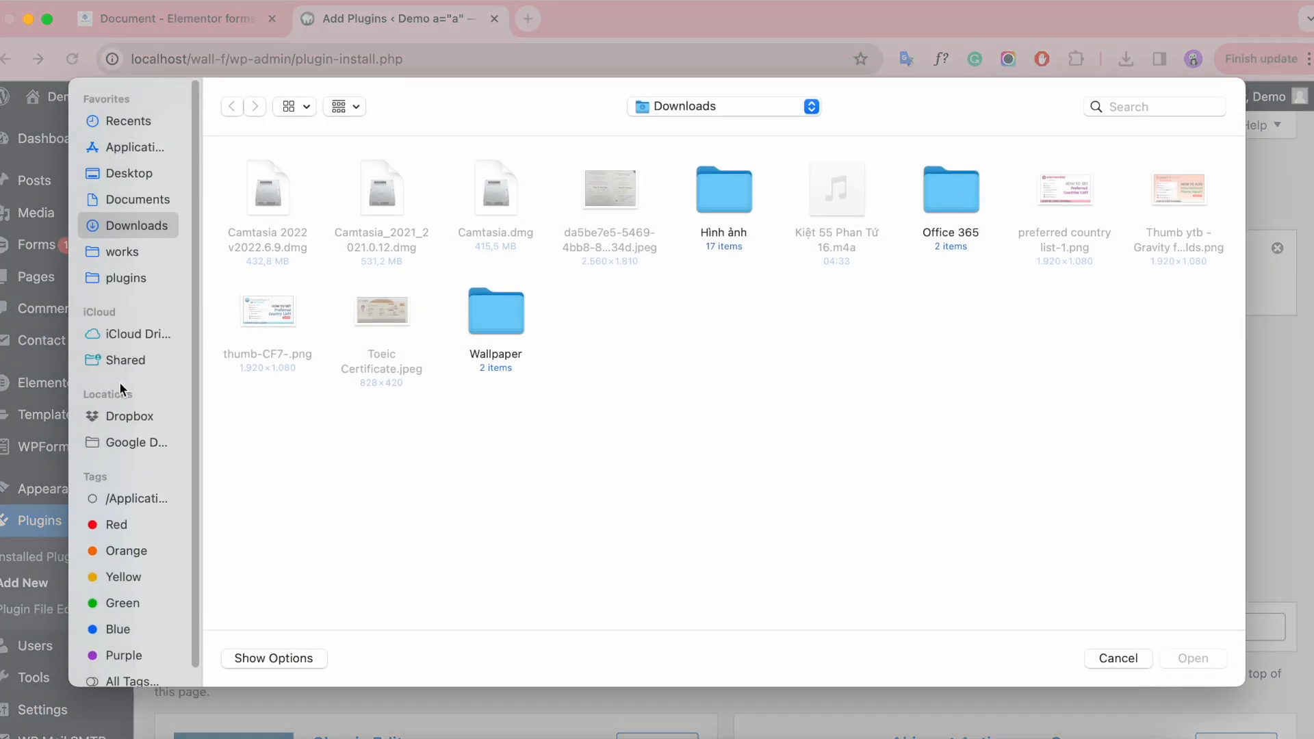
left_click(130, 417)
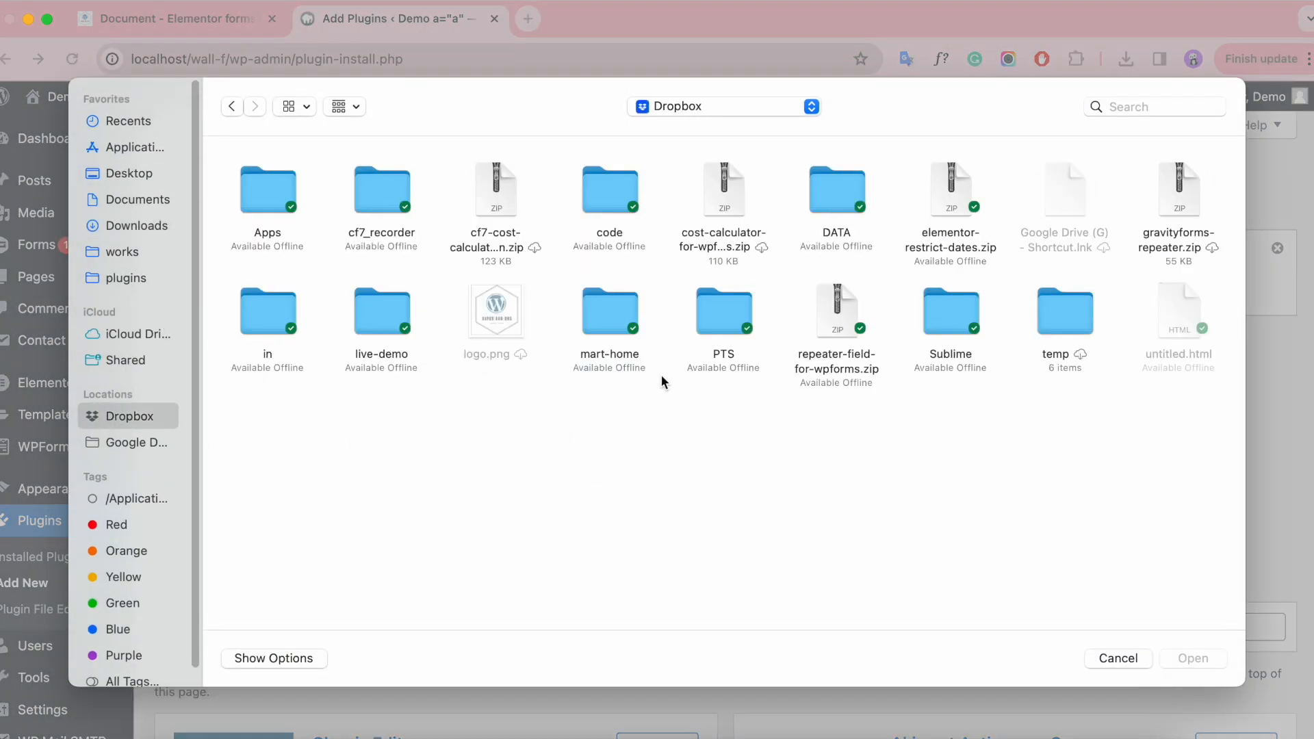
double_click(836, 189)
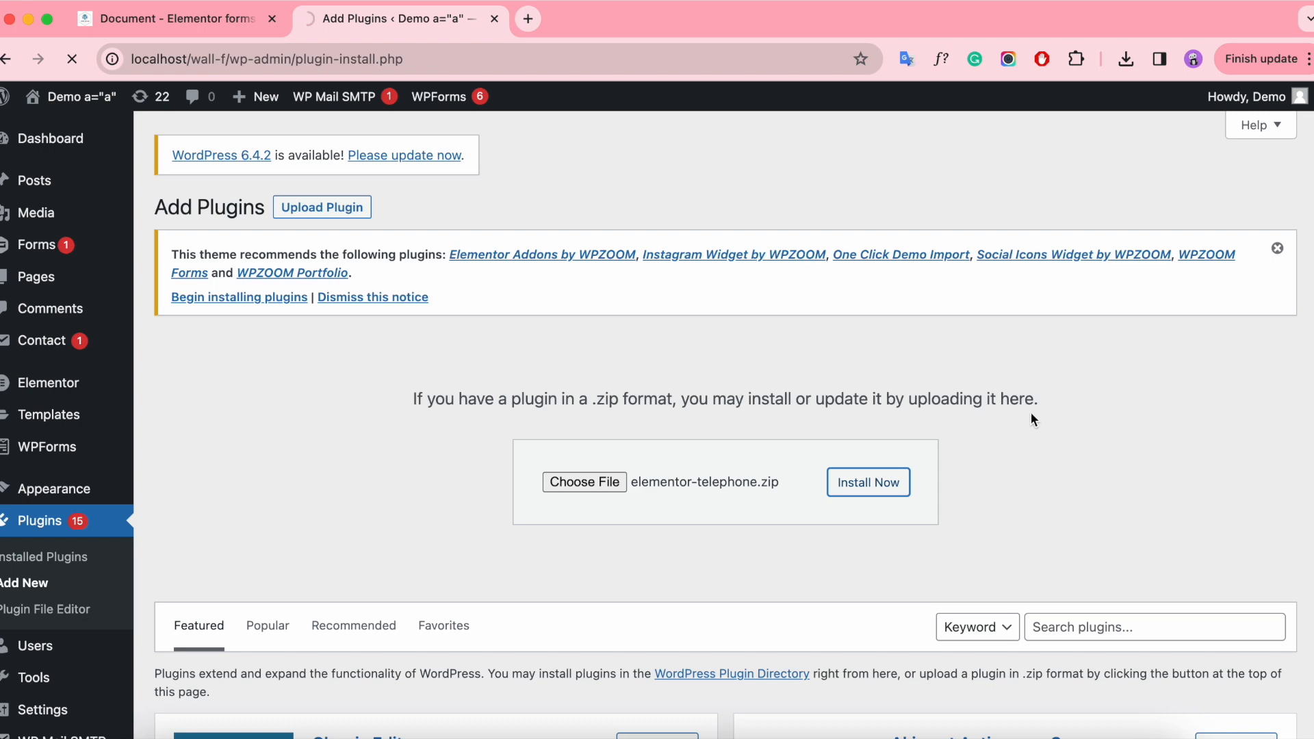
left_click(869, 481)
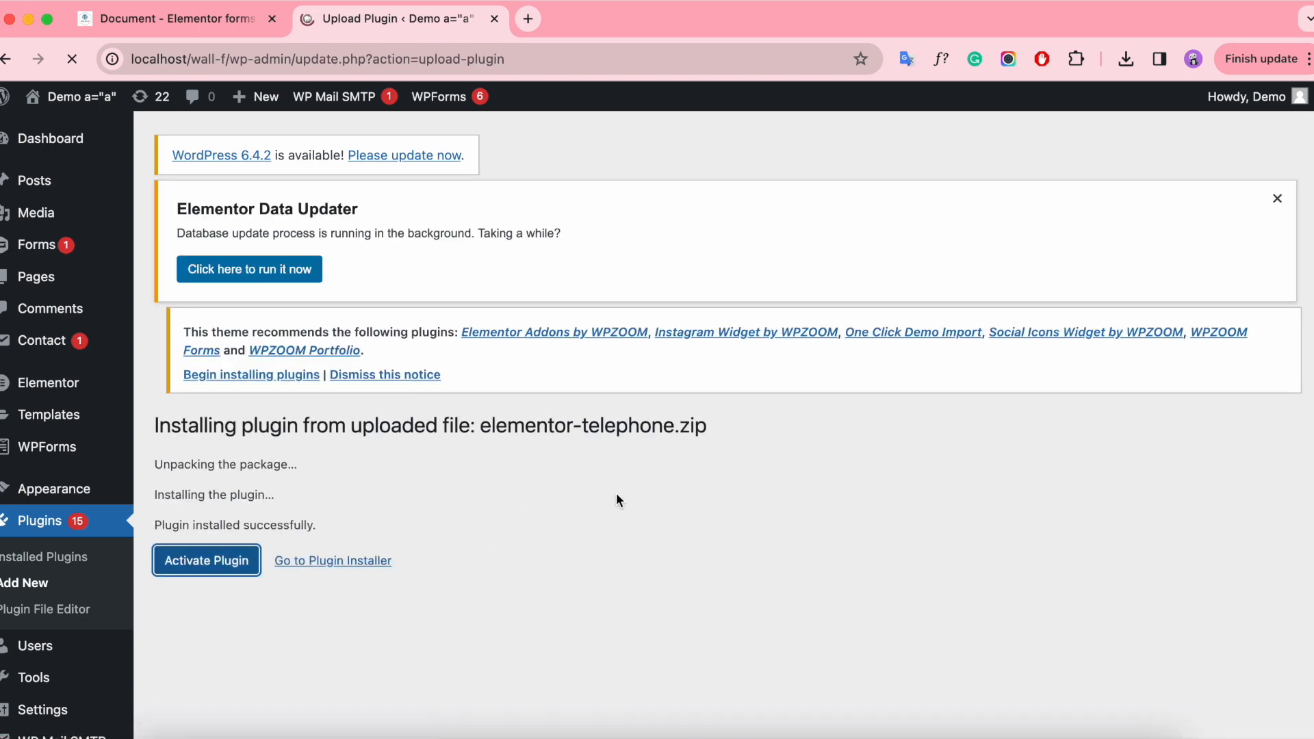
left_click(206, 560)
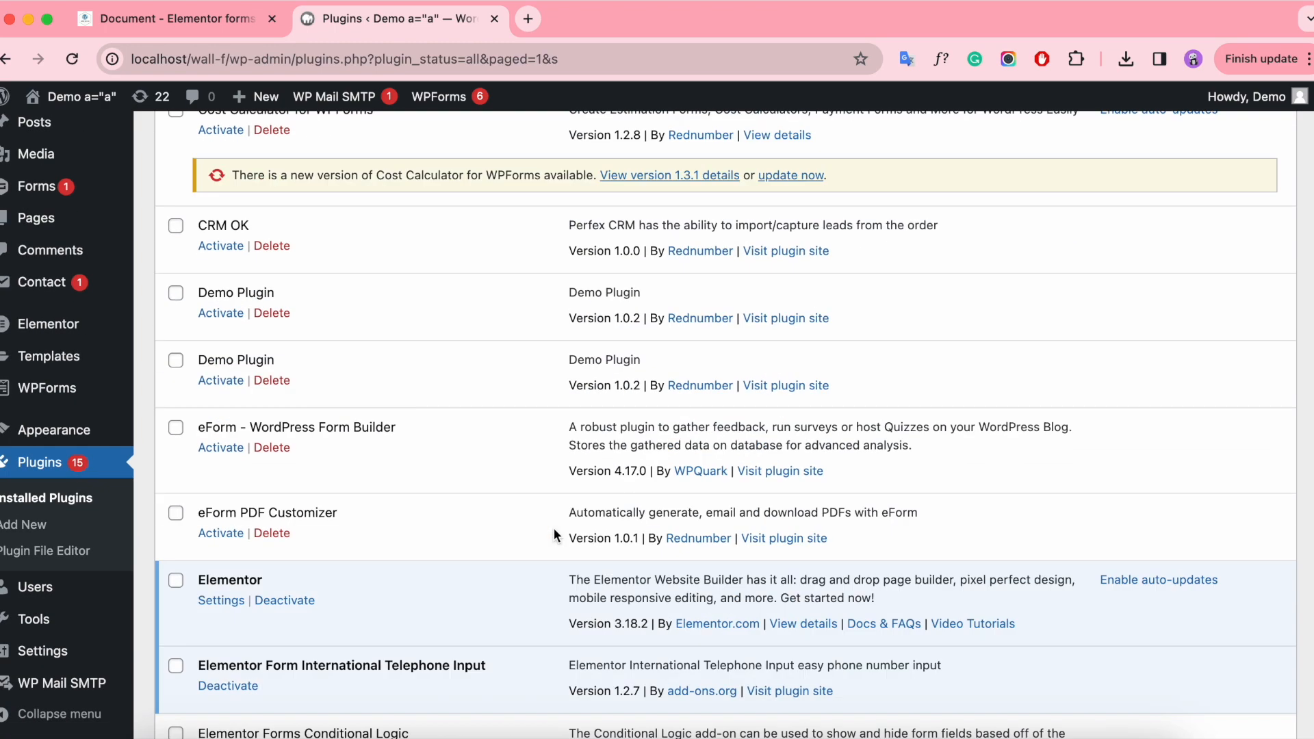
scroll("down", 3)
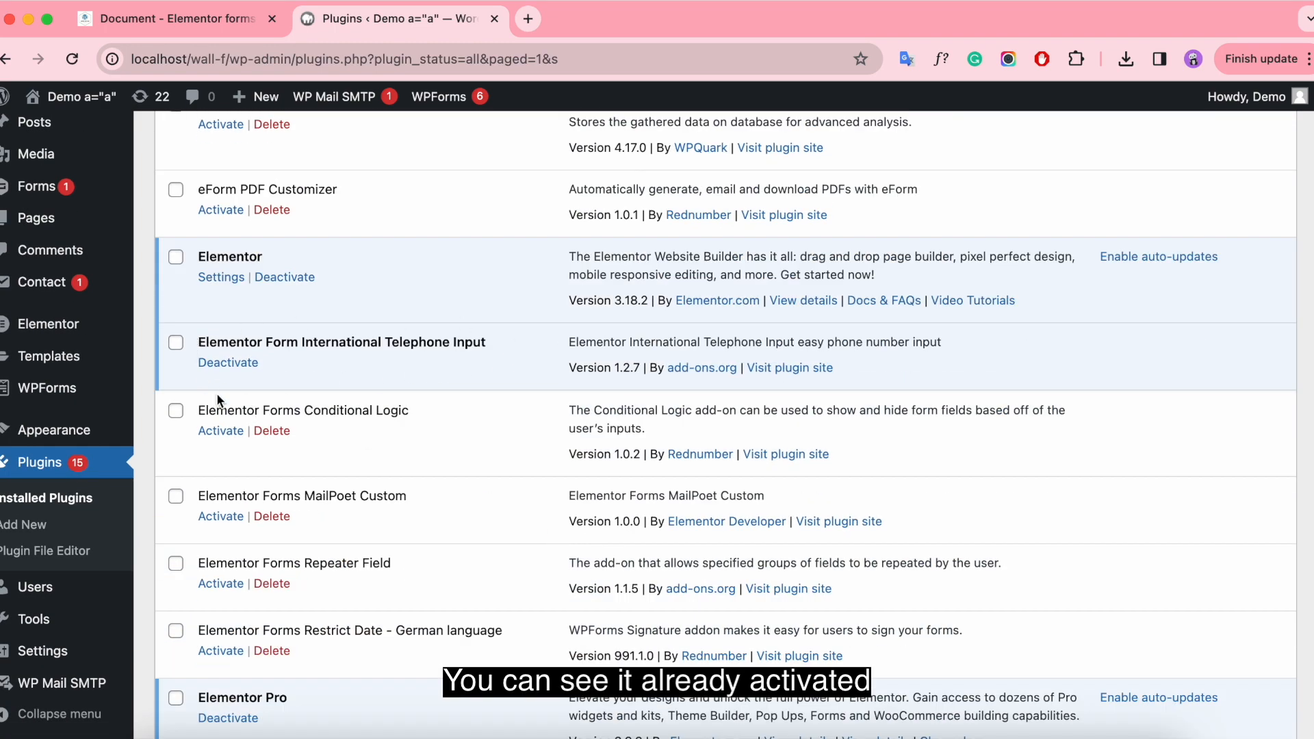
- Publish a new page titled 'Demo Elementor Form - International Phone Field' and edit it with Elementor
right_click(163, 247)
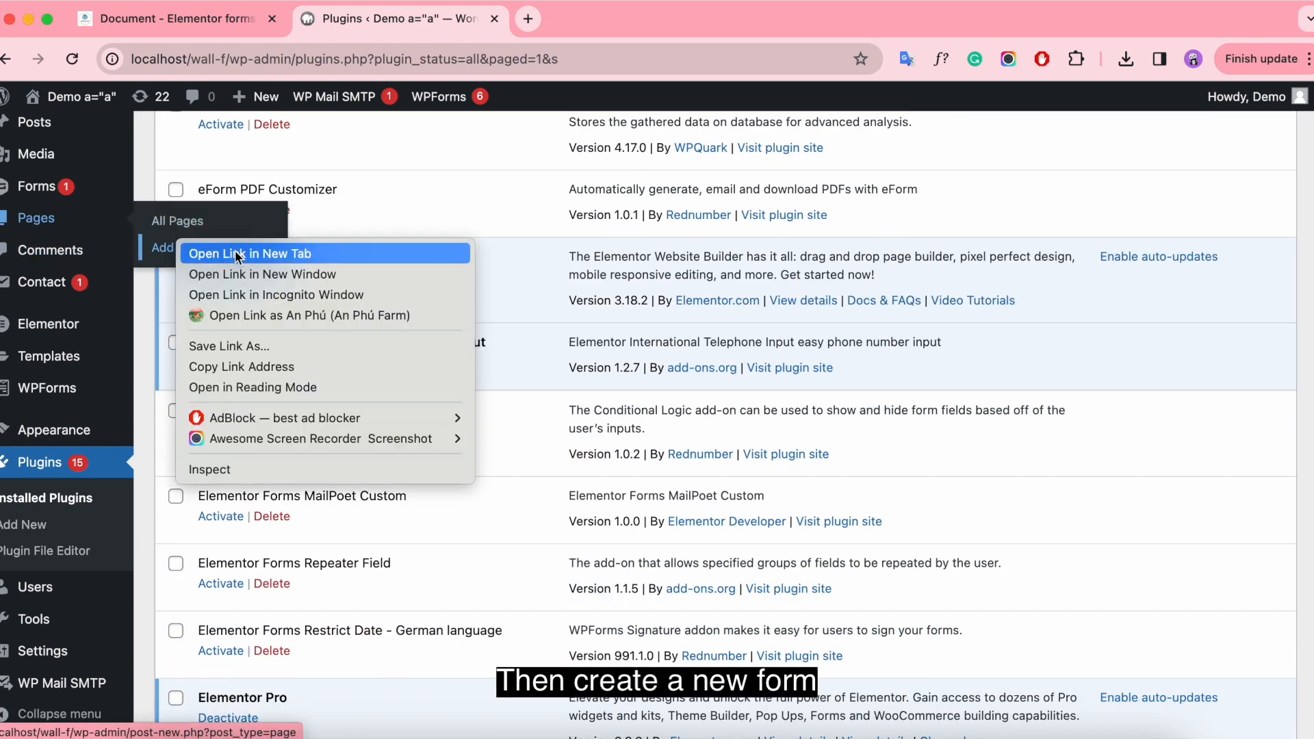
left_click(250, 253)
type("Demo")
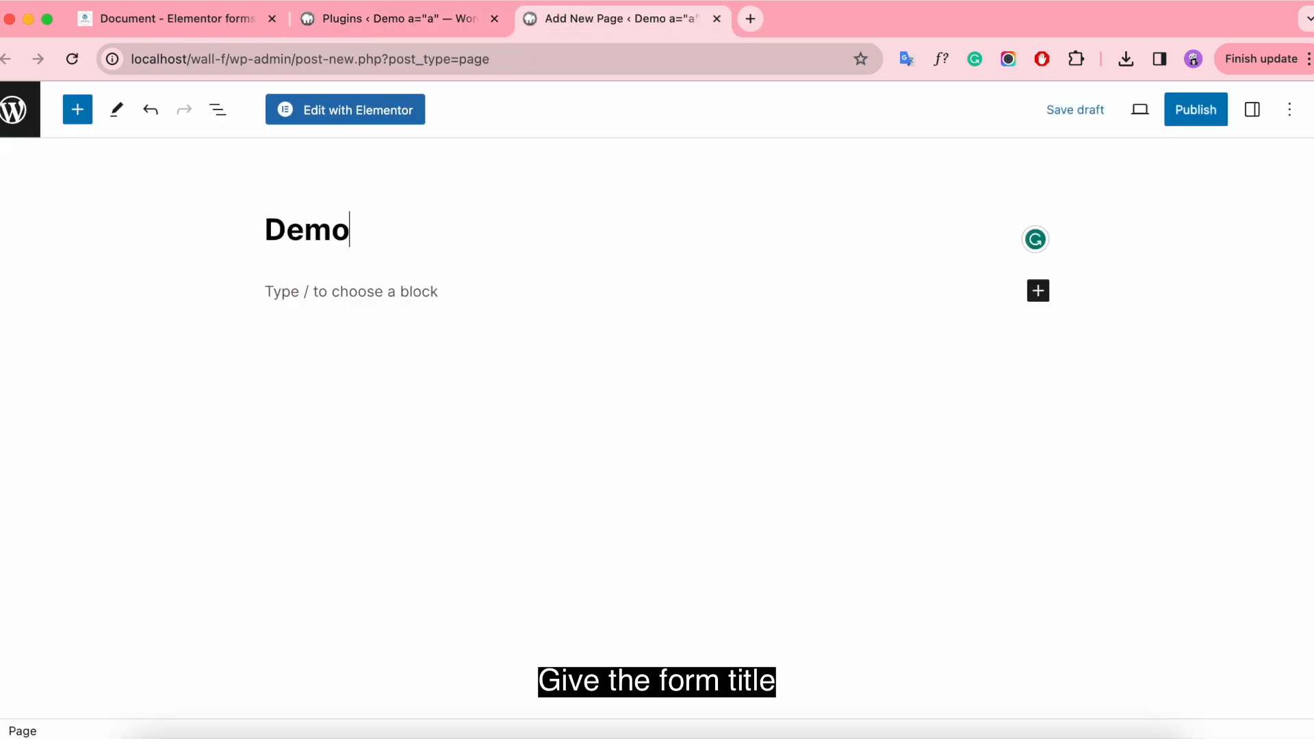
type("Elementor Form - International Phone Field")
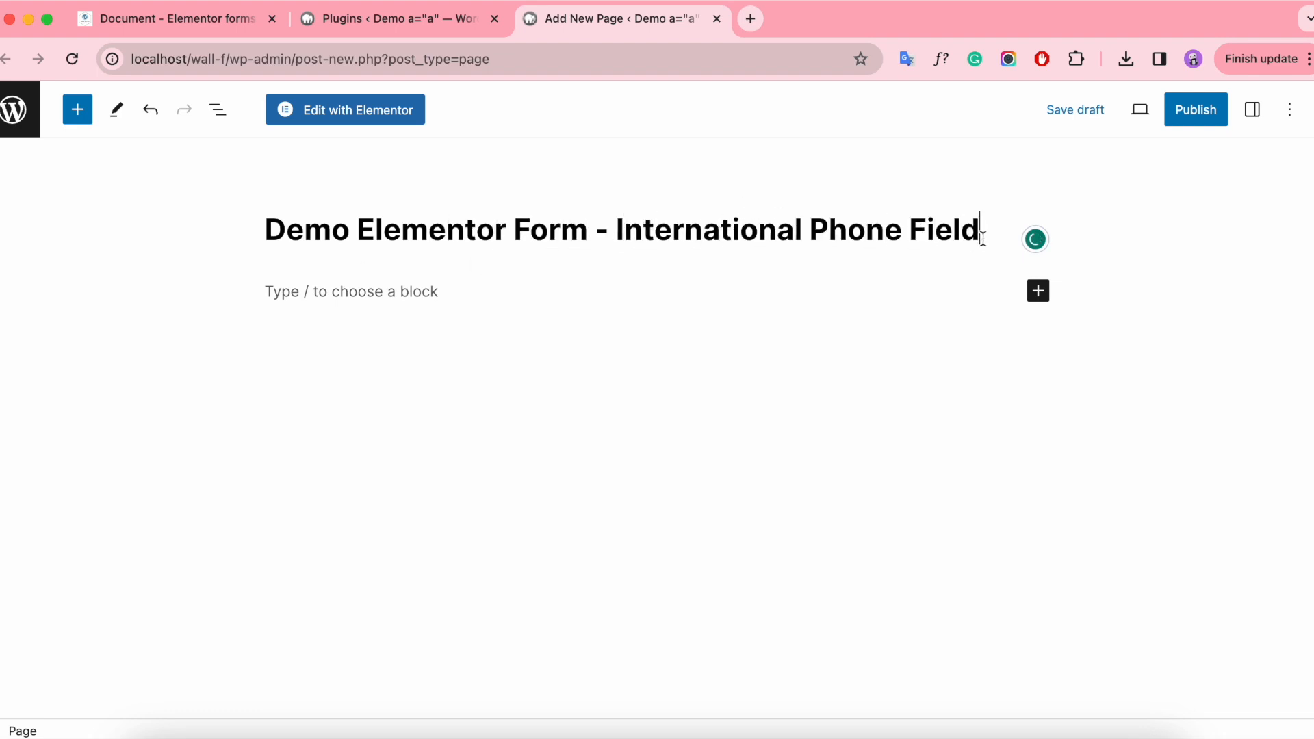
left_click(1194, 109)
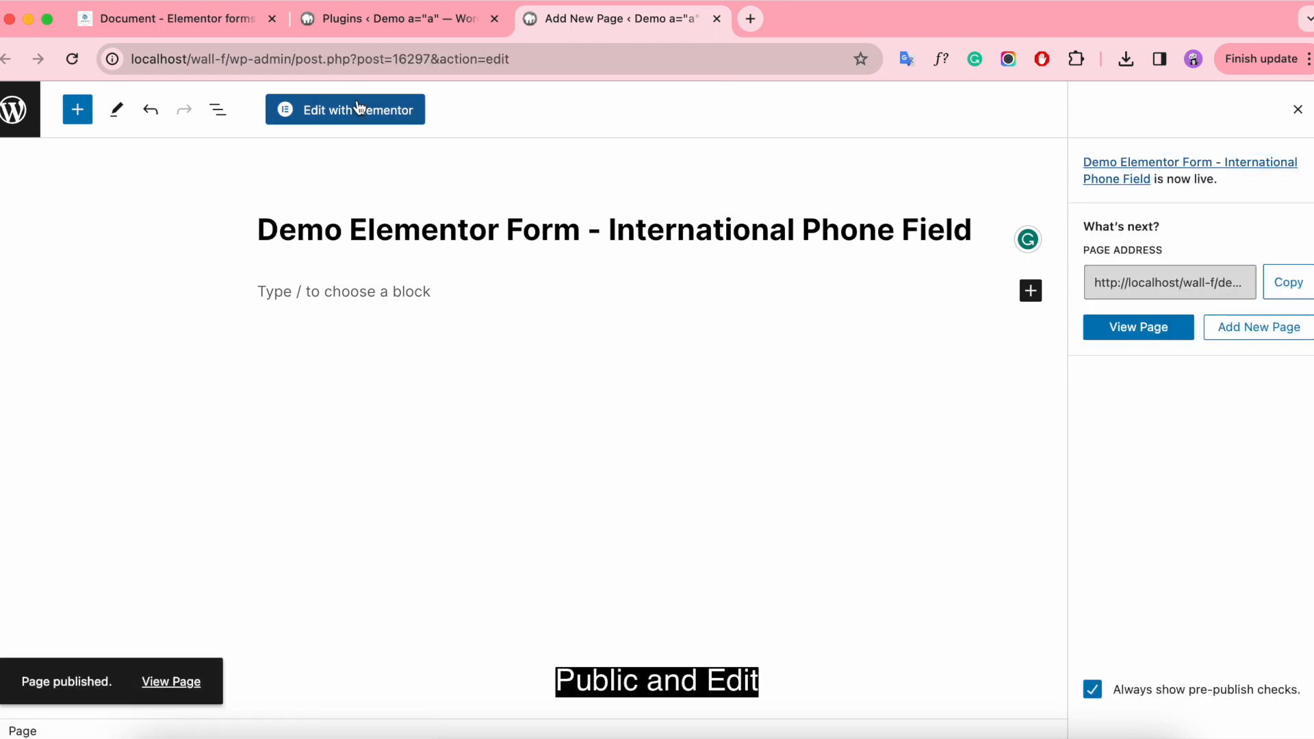
left_click(344, 109)
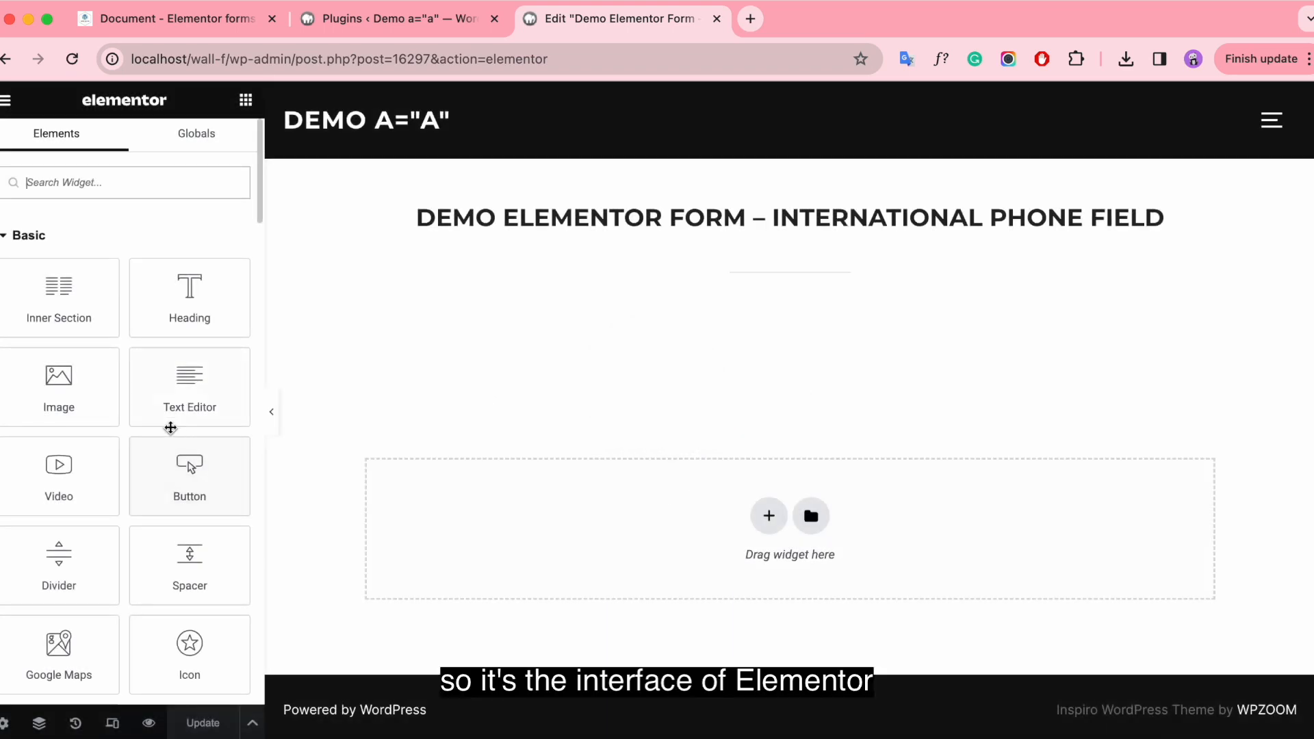
- Relabel form Item #2 as 'Phone Number' and change its type to Telephone
scroll("down", 3)
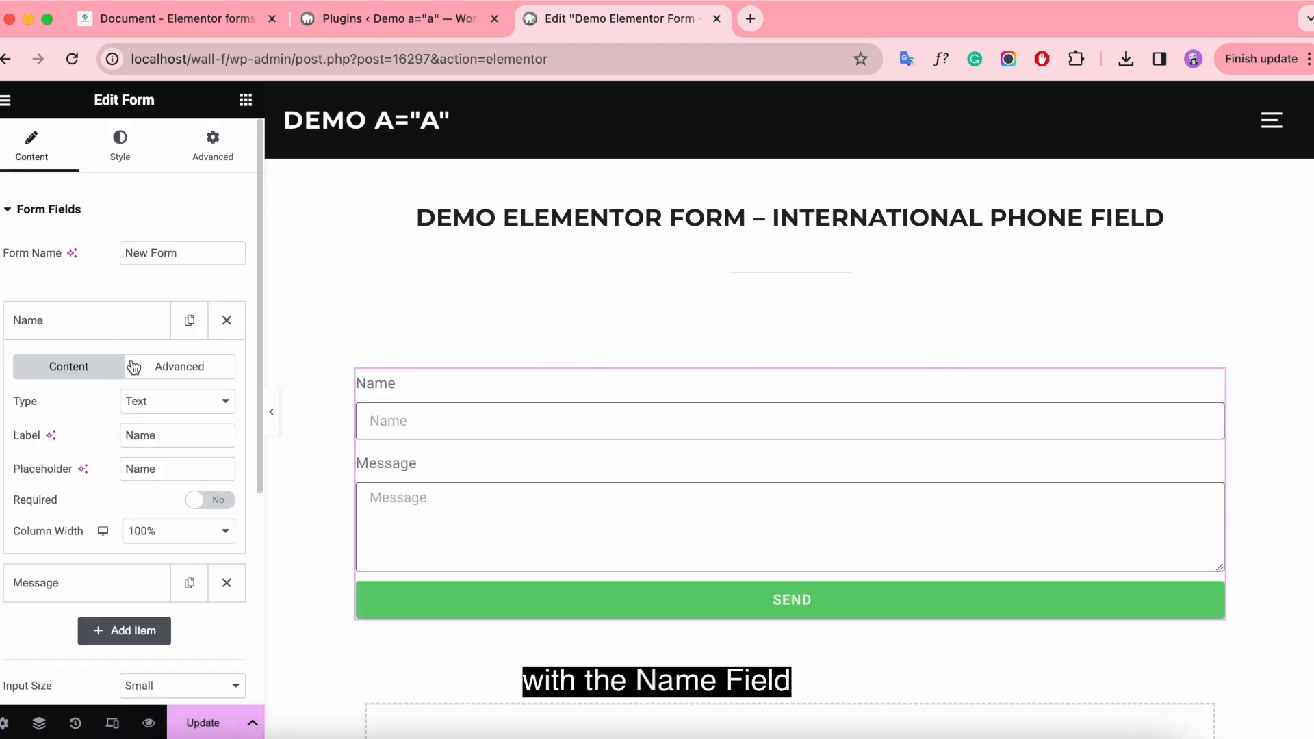
left_click(35, 369)
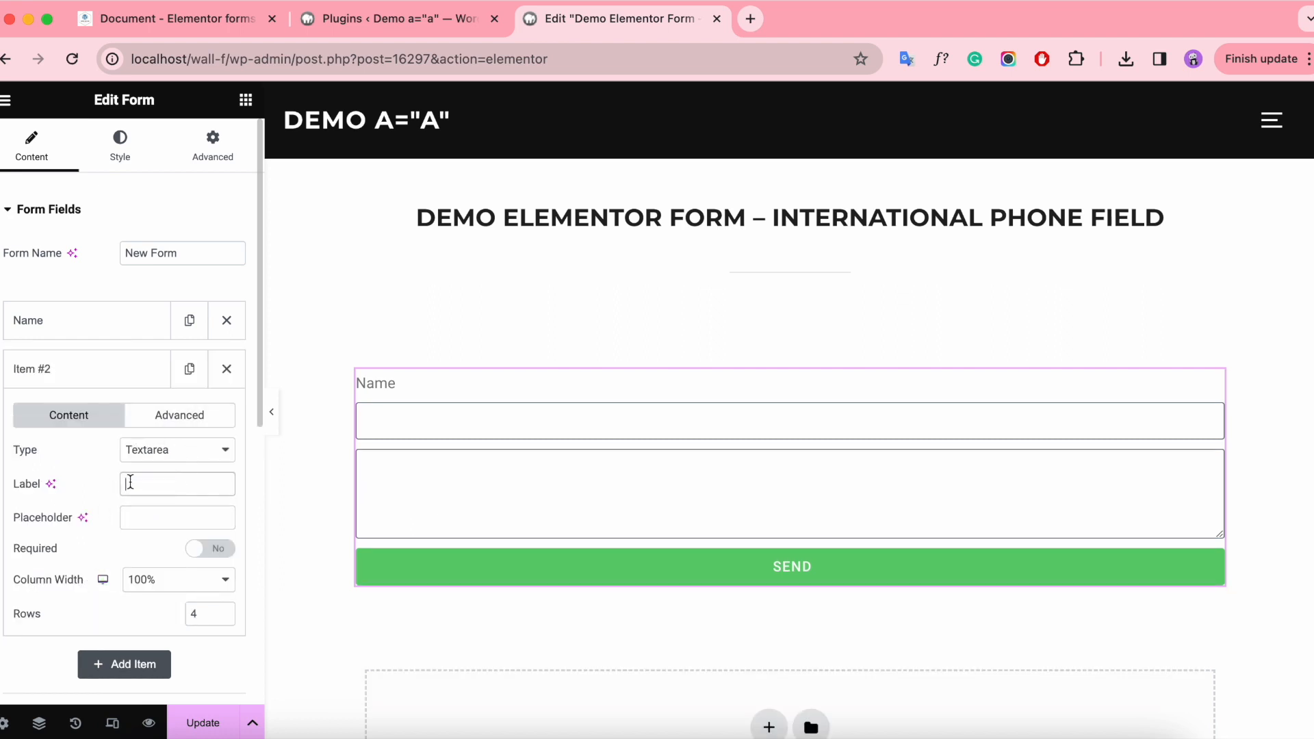
type("Phone Number")
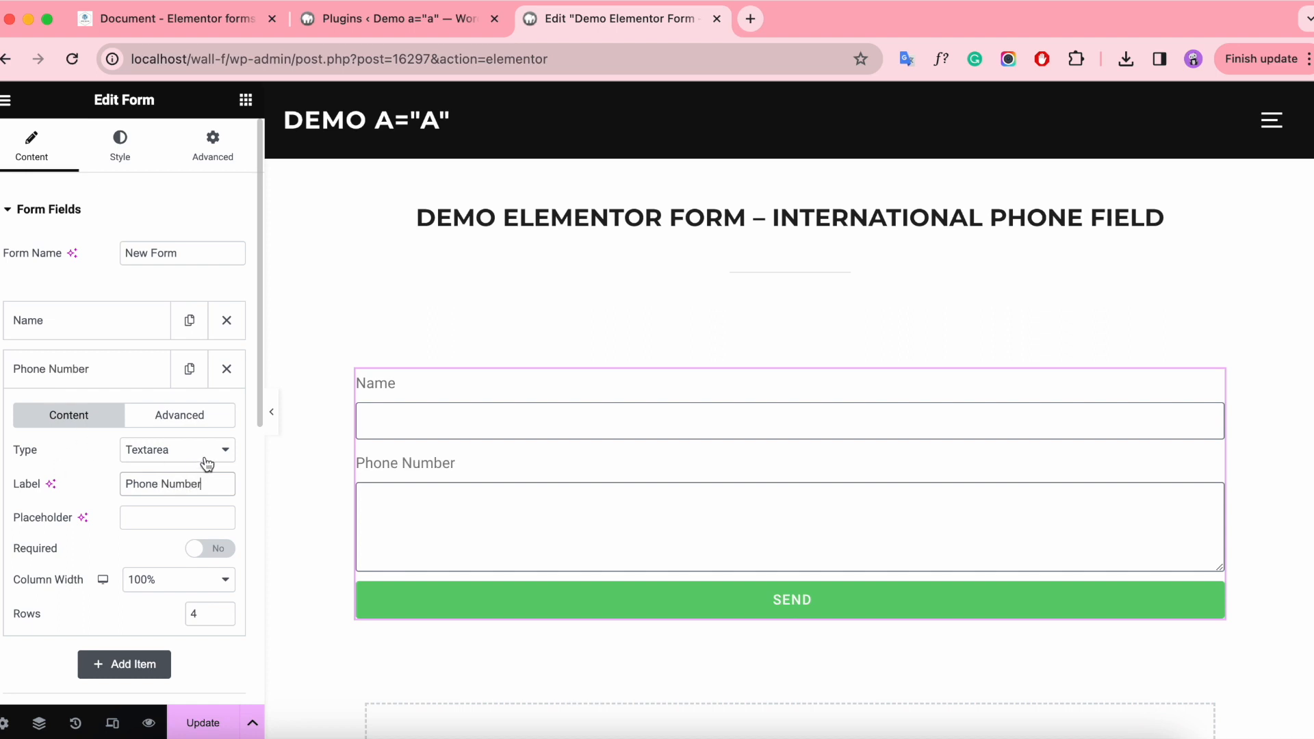
left_click(176, 449)
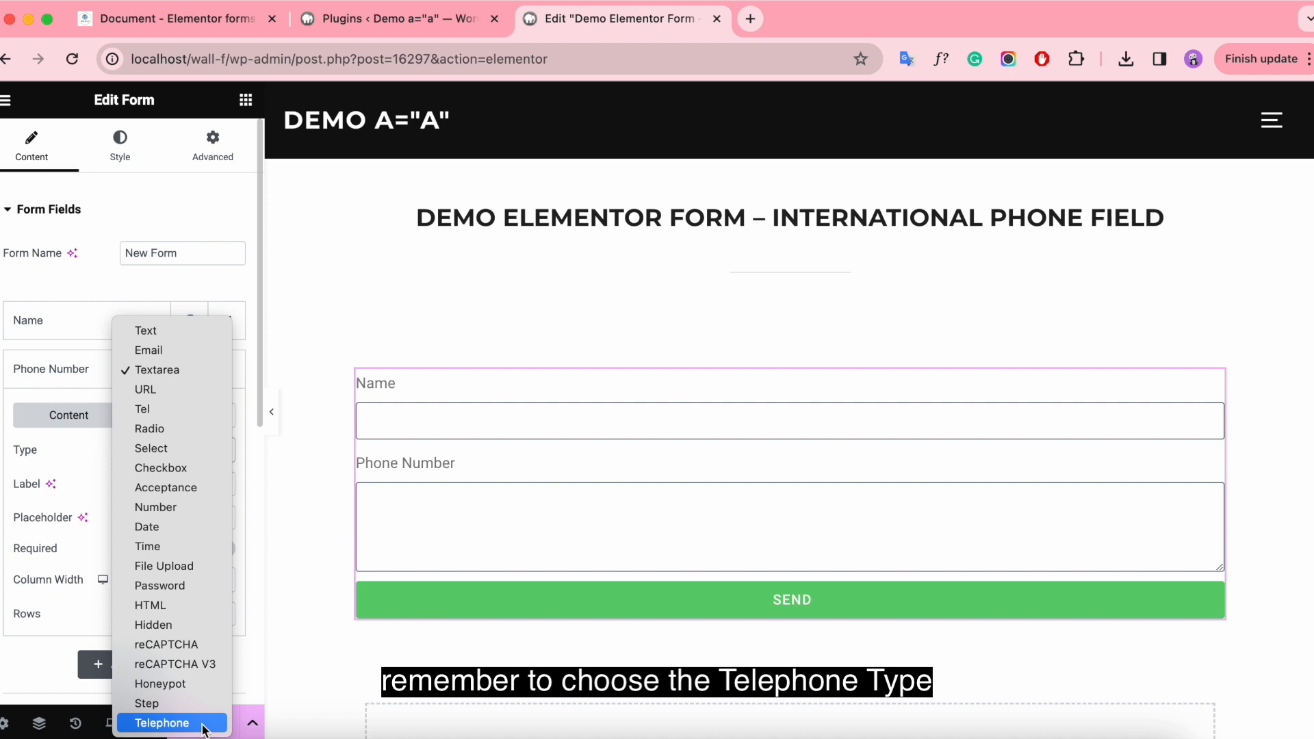
left_click(163, 724)
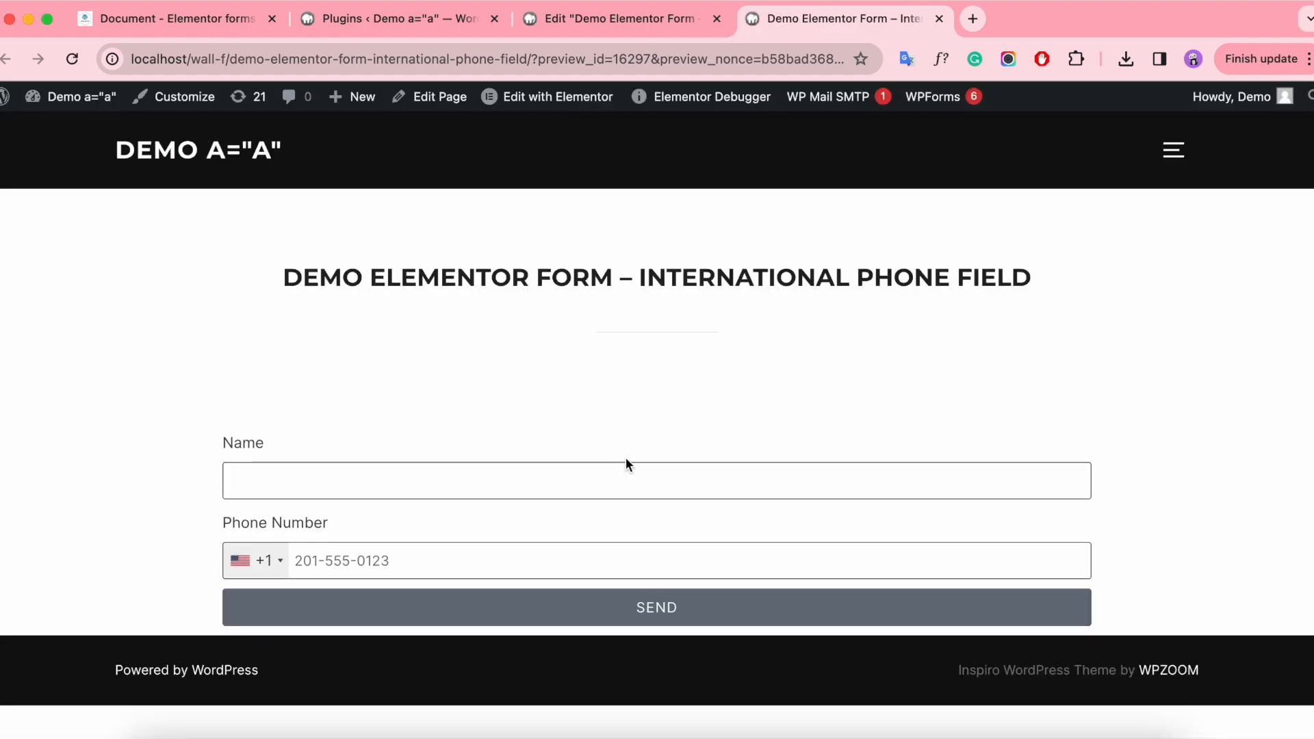
- Check that United States and United Kingdom top the live phone country dropdown, then open the add-on documentation
left_click(255, 561)
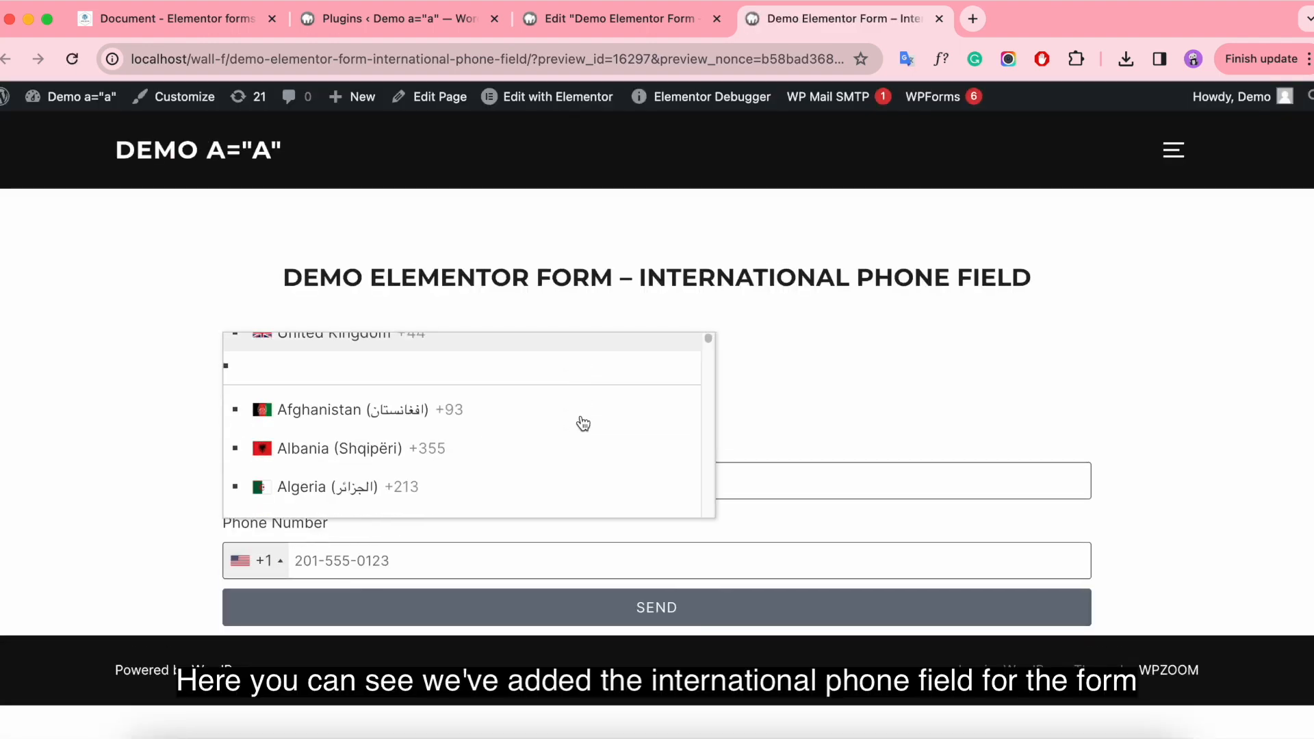
scroll("down", 3)
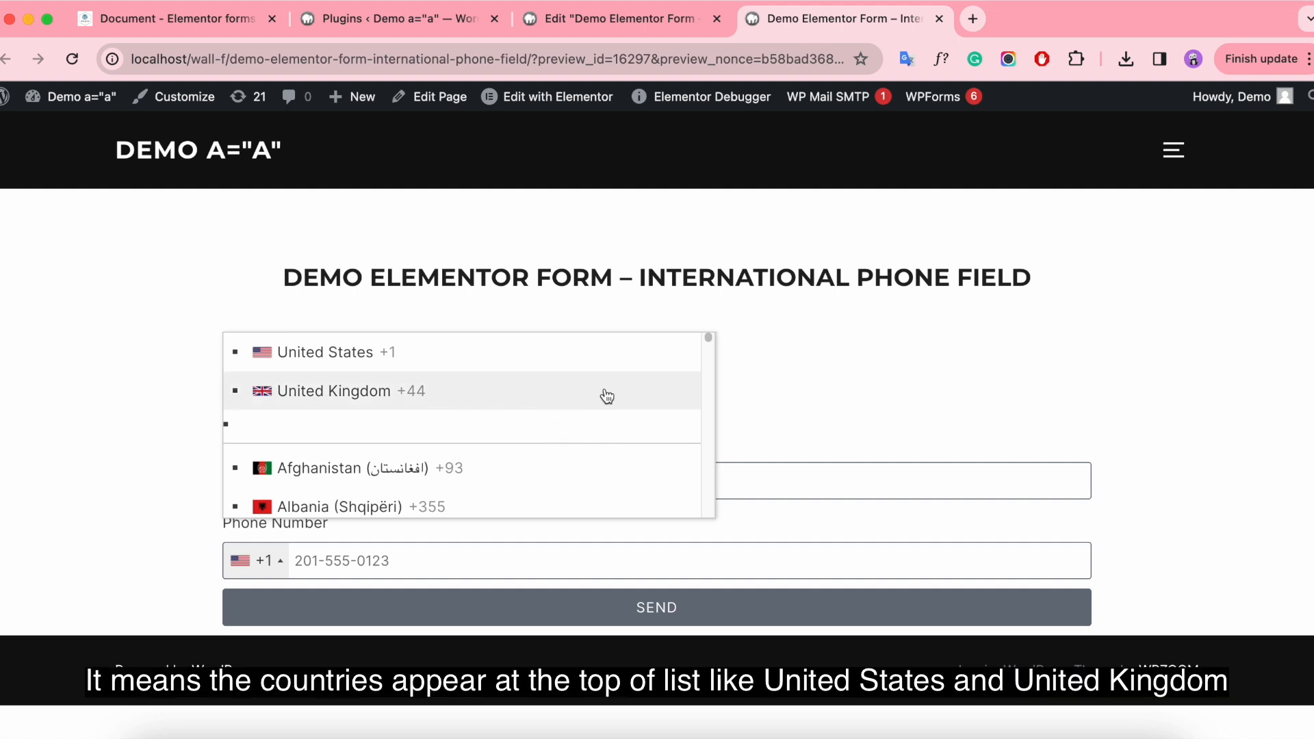
mouse_move(626, 394)
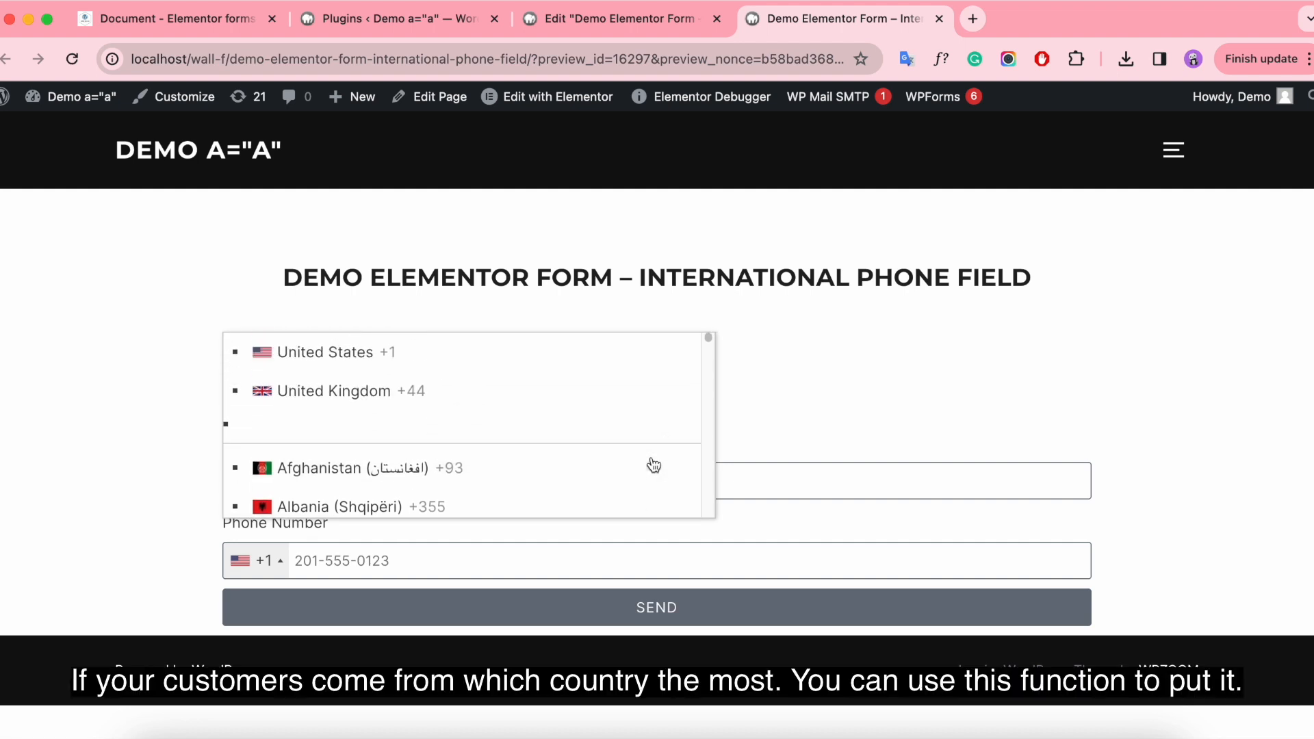
mouse_move(633, 351)
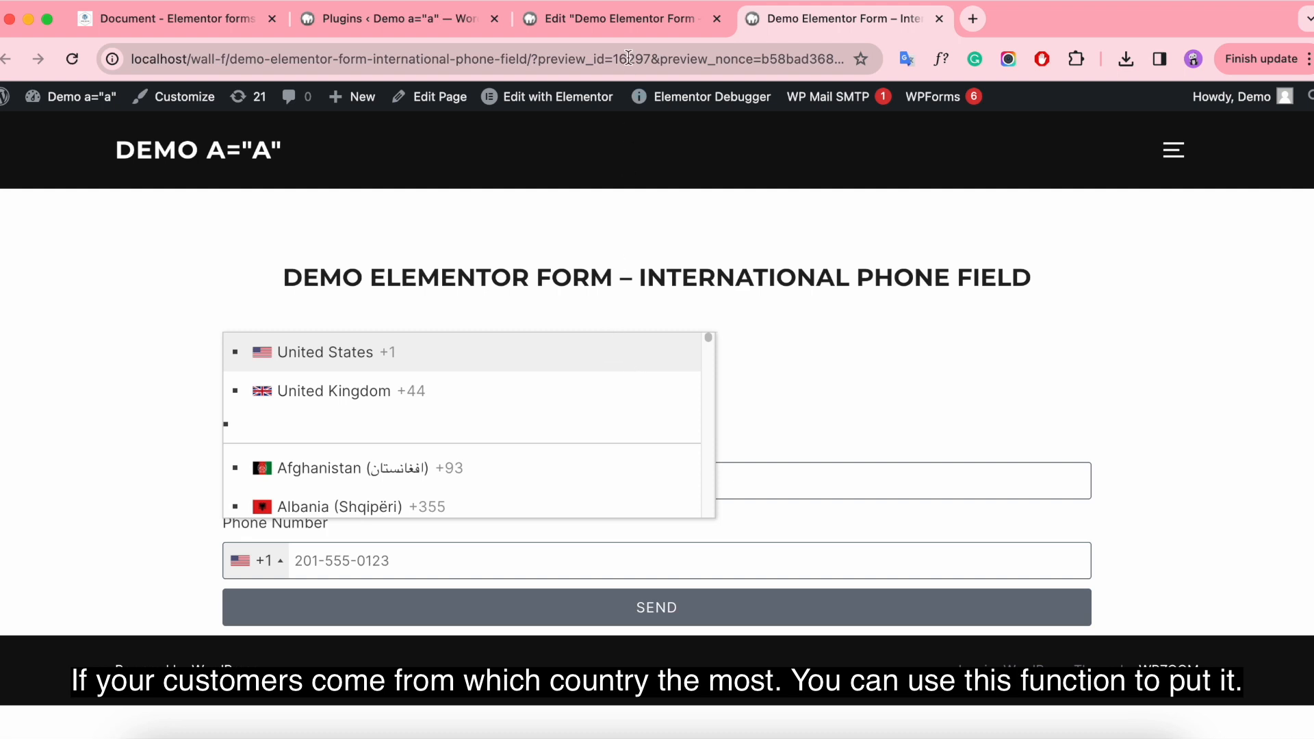
mouse_move(619, 18)
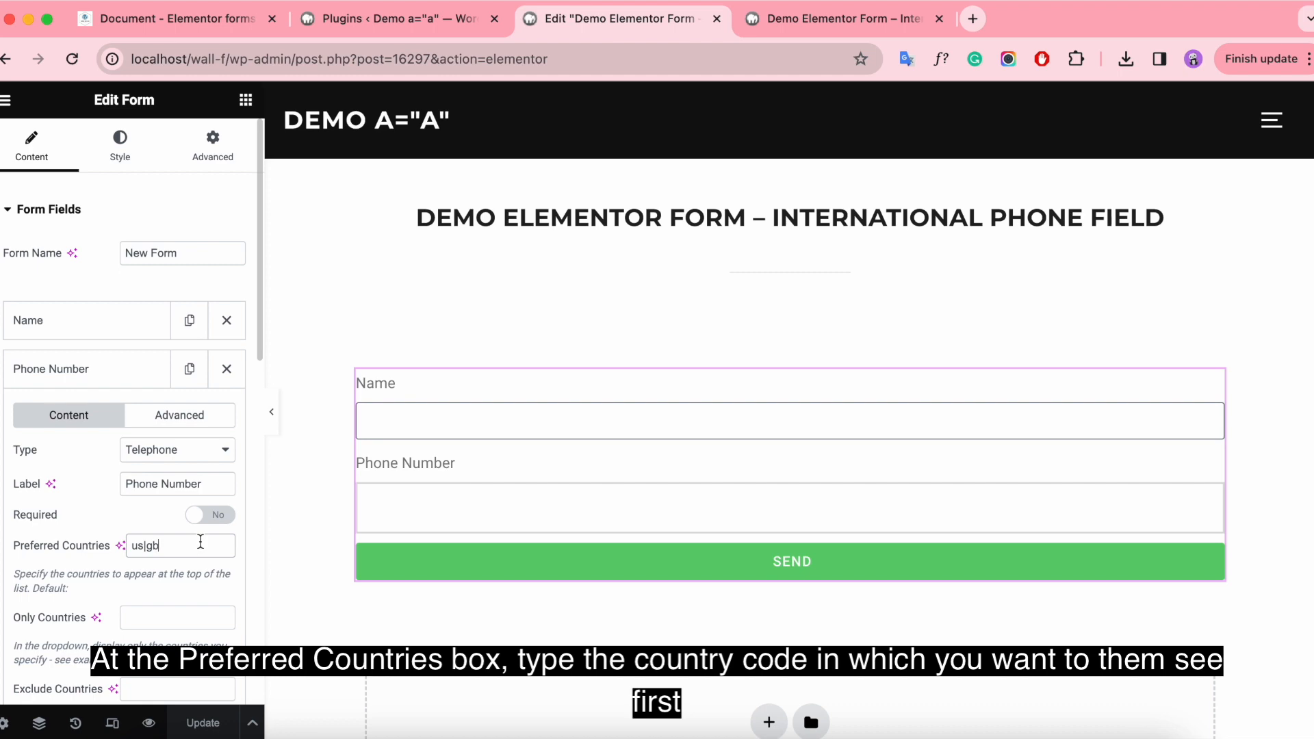
left_click(176, 18)
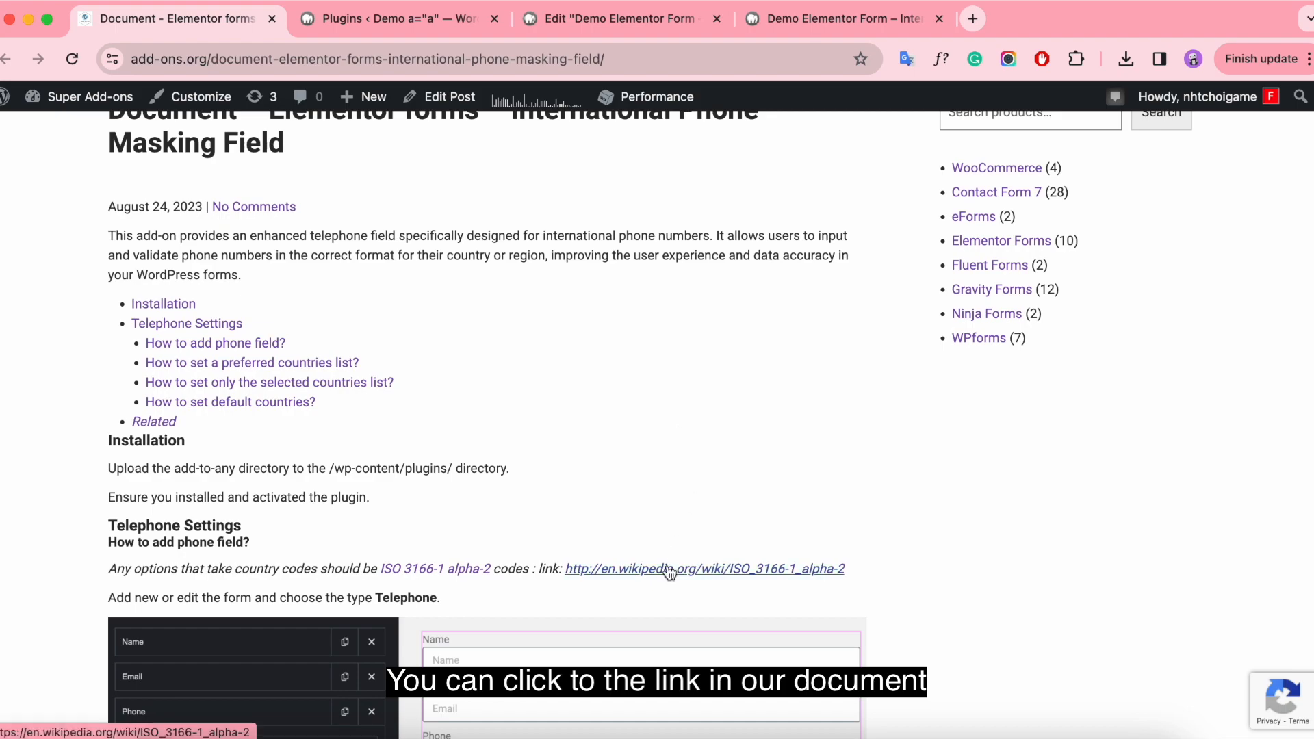
- Open Wikipedia's ISO 3166-1 alpha-2 code table and scroll toward Germany's code DE
left_click(704, 568)
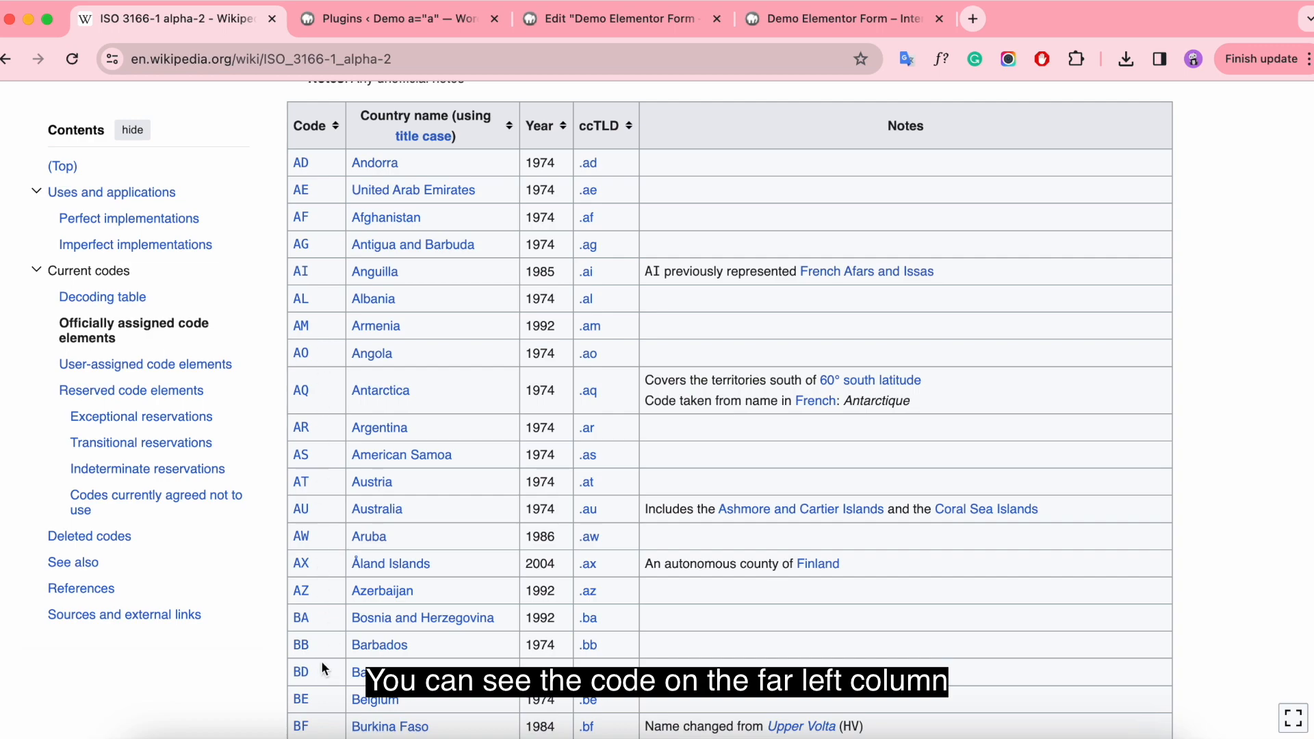
scroll("down", 3)
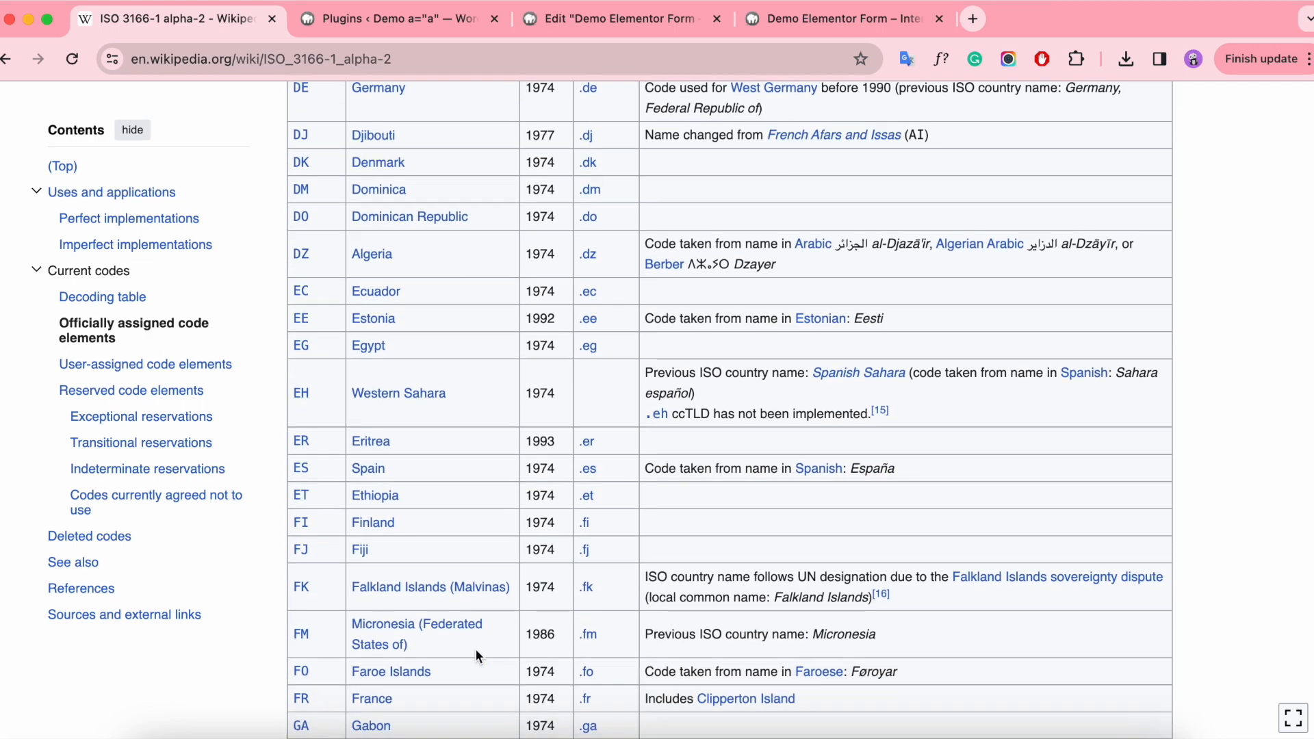
mouse_move(607, 620)
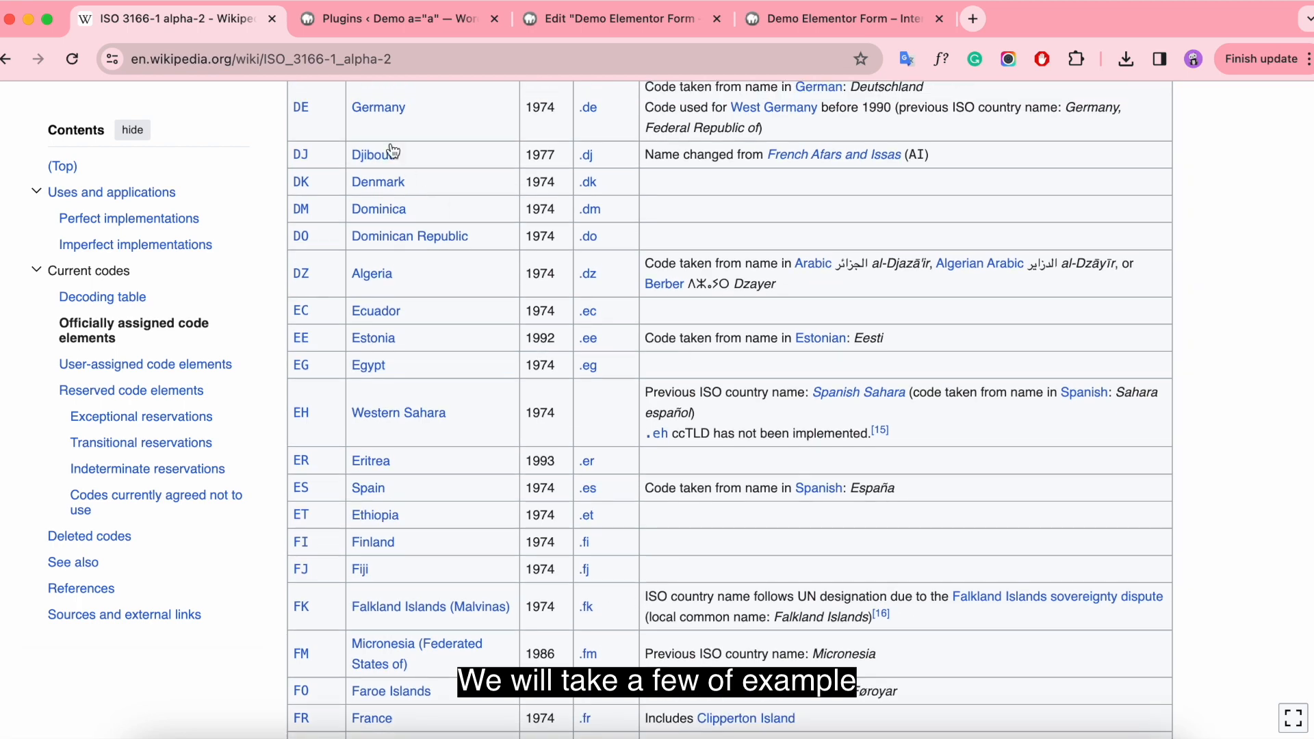
- Append |de|jp to the phone field's Preferred Countries, checking codes on Wikipedia
left_click(620, 18)
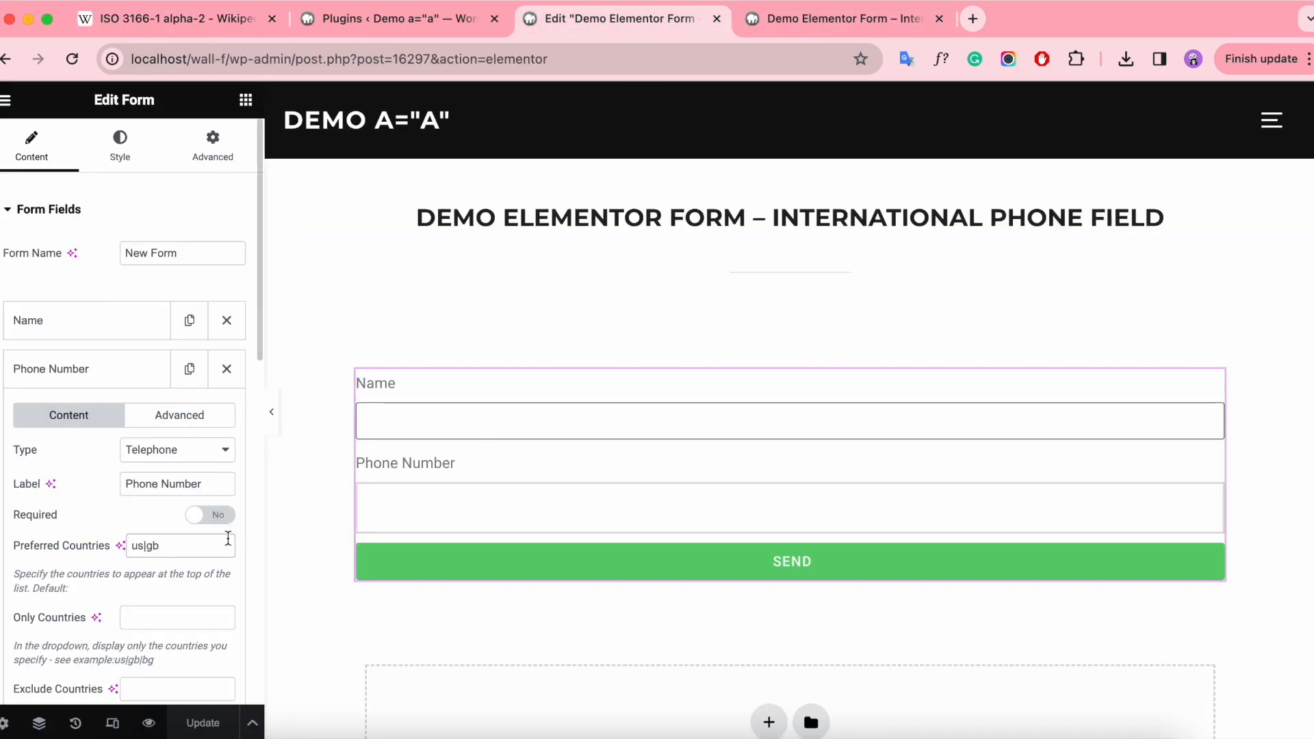
type("|de")
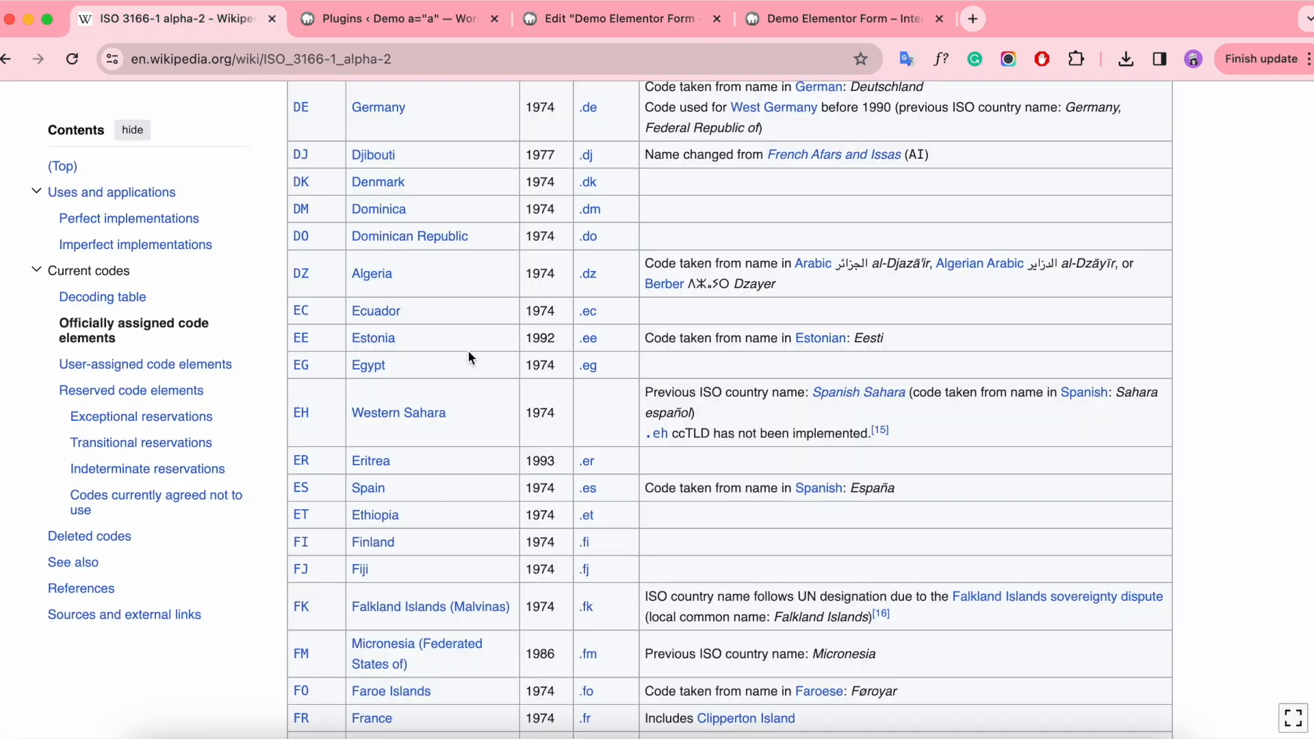
scroll("down", 3)
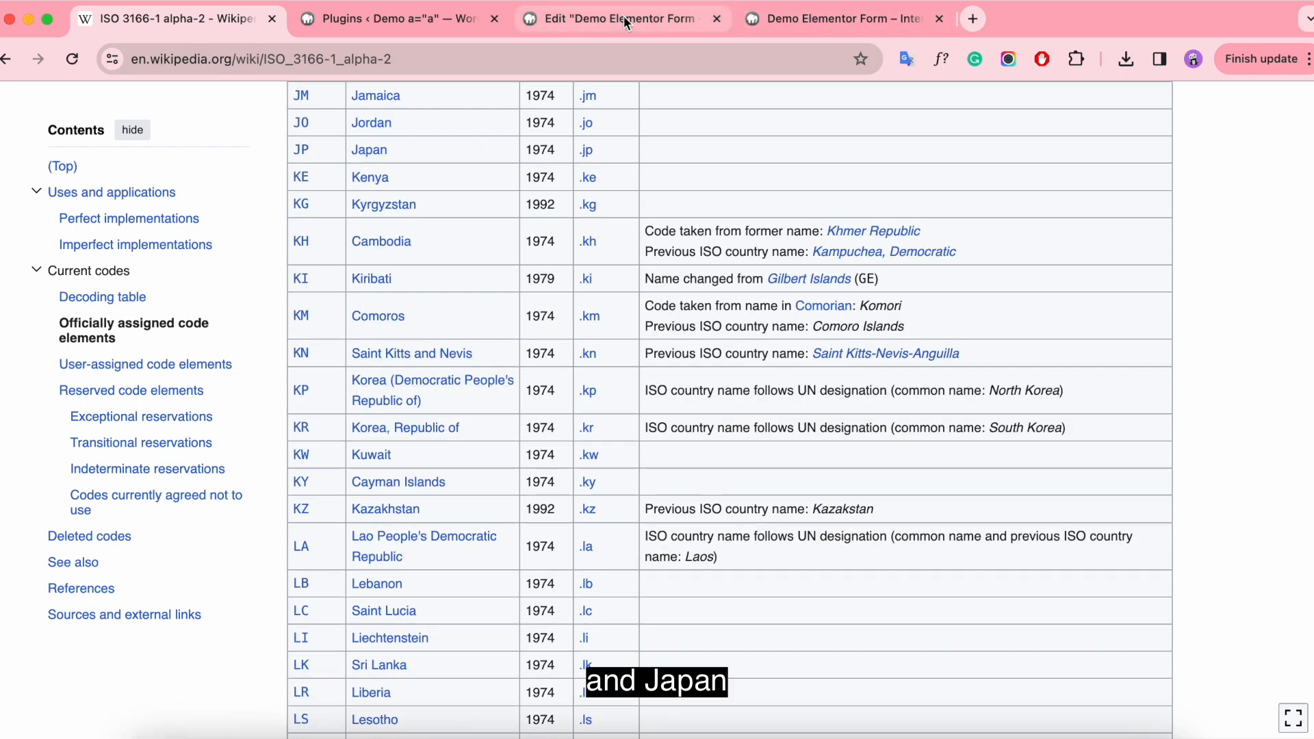
left_click(622, 19)
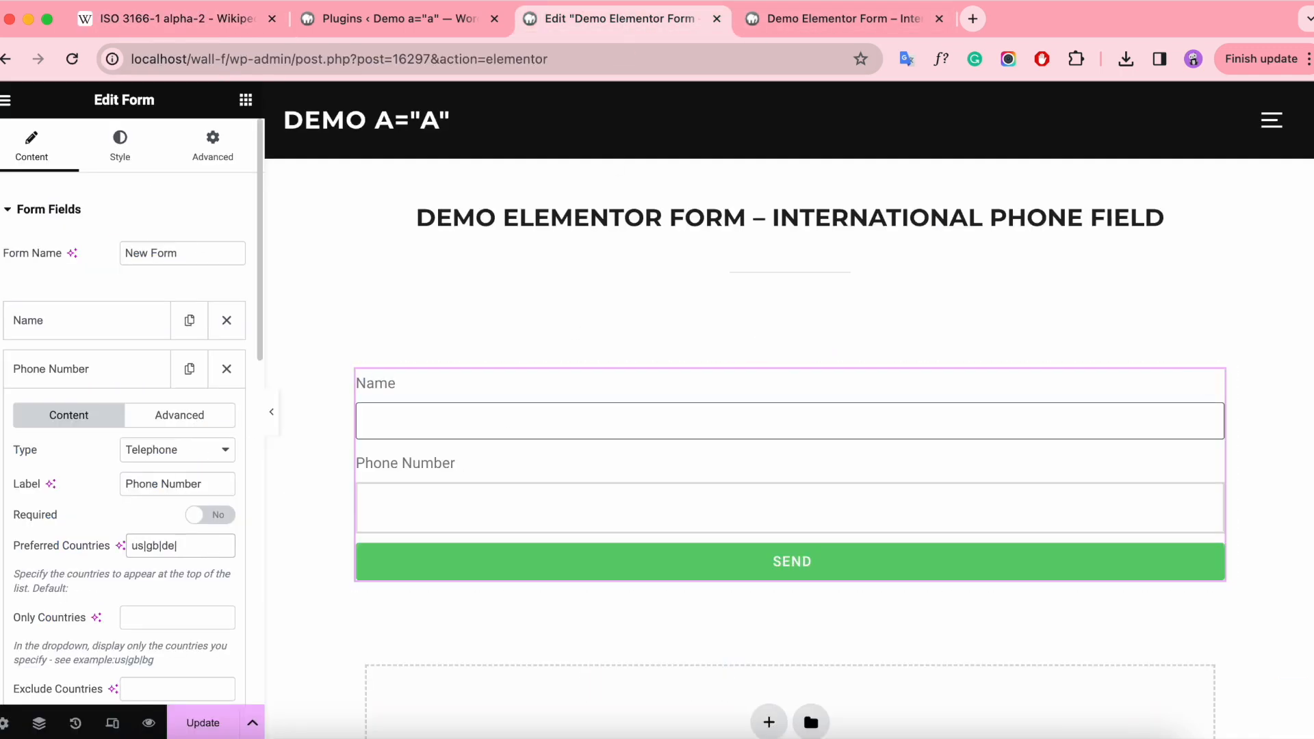
type("jp")
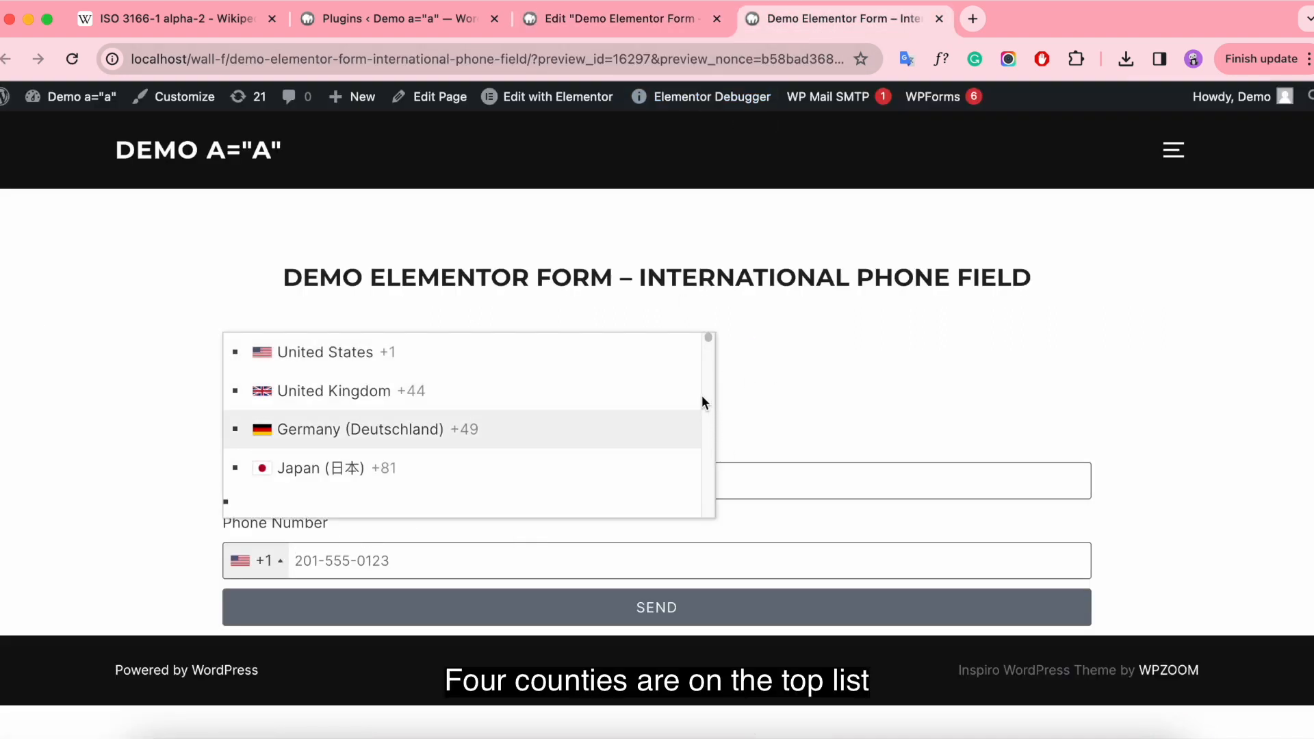
- Scroll the live phone dropdown to see United States, United Kingdom, Germany and Japan first
scroll("down", 3)
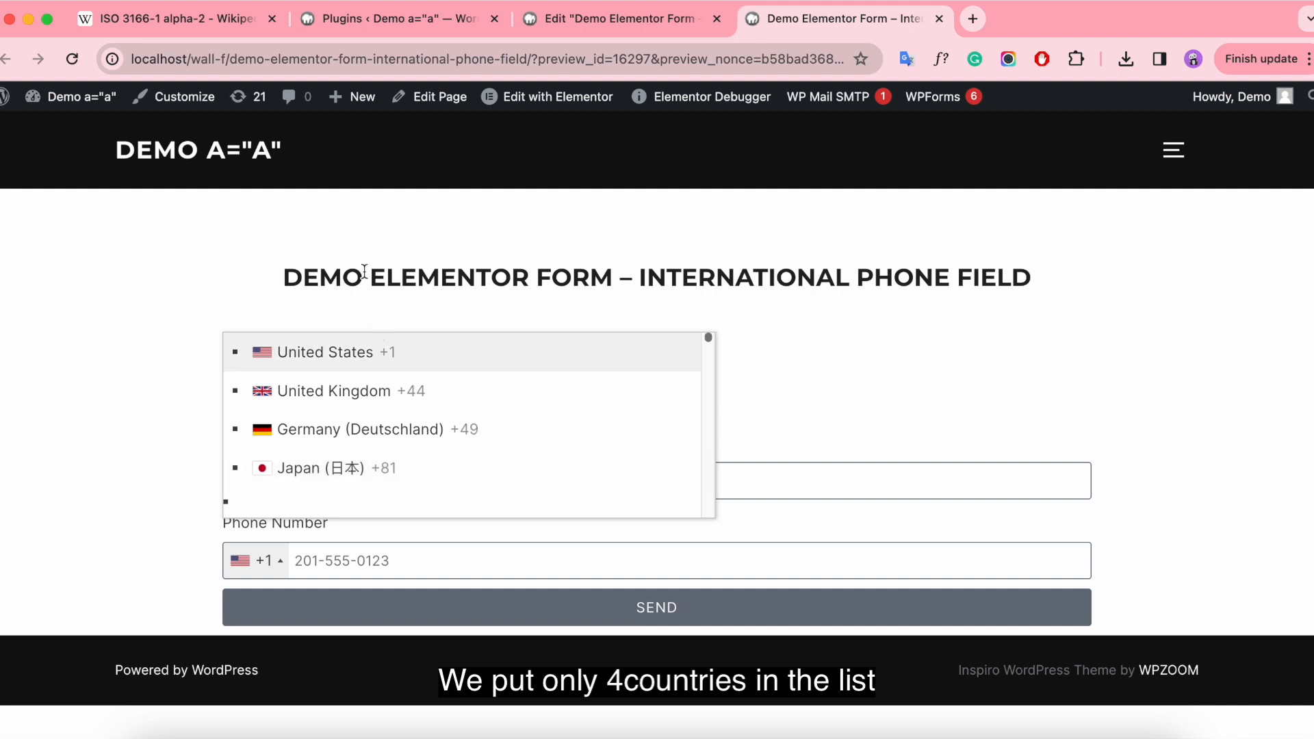
- Empty Preferred Countries, enter us|gb|de|jp in Only Countries, and check the live dropdown
left_click(620, 19)
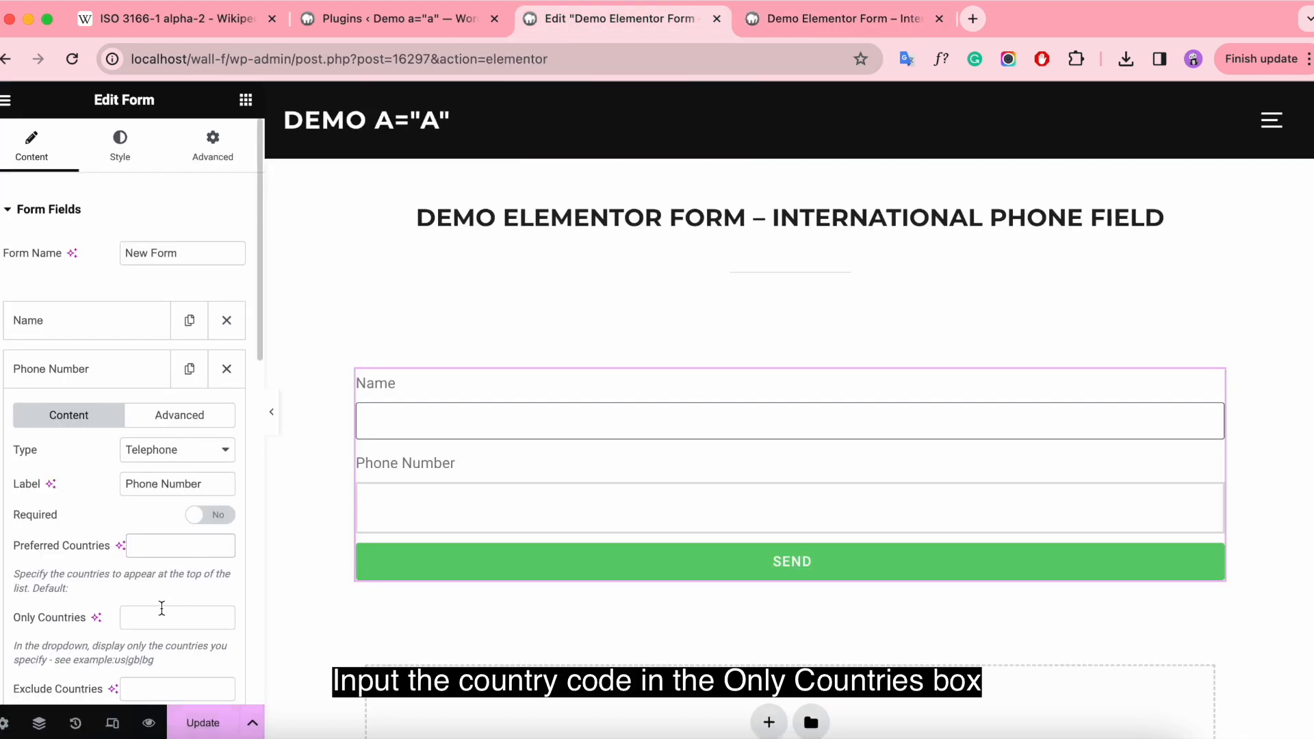
mouse_move(257, 612)
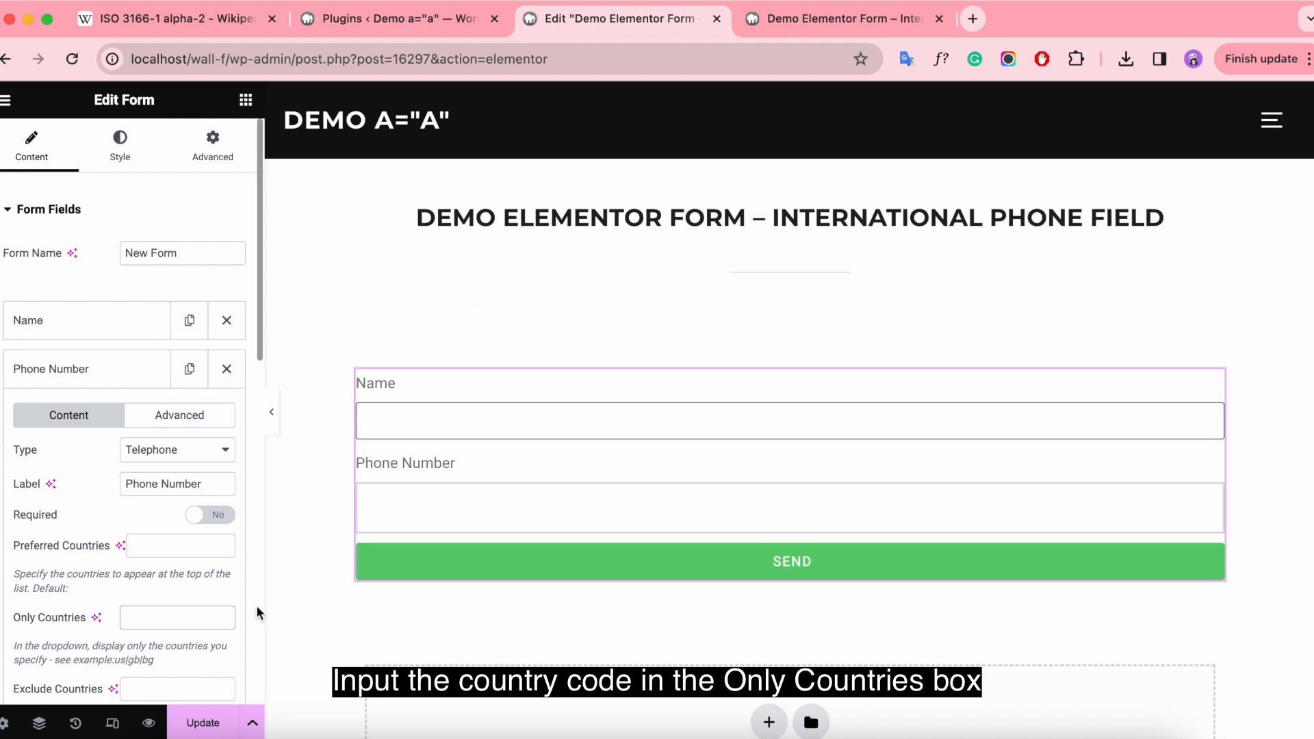
type("us|gb|de|jp")
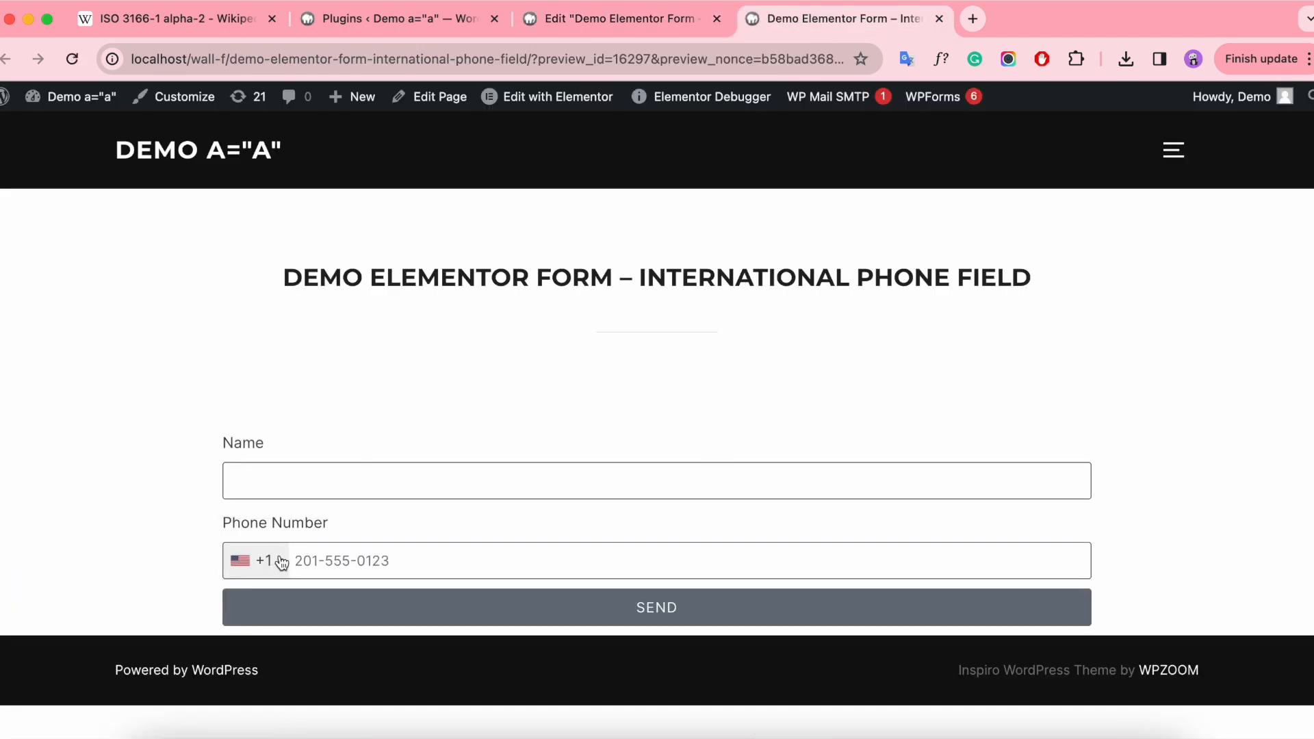
left_click(256, 560)
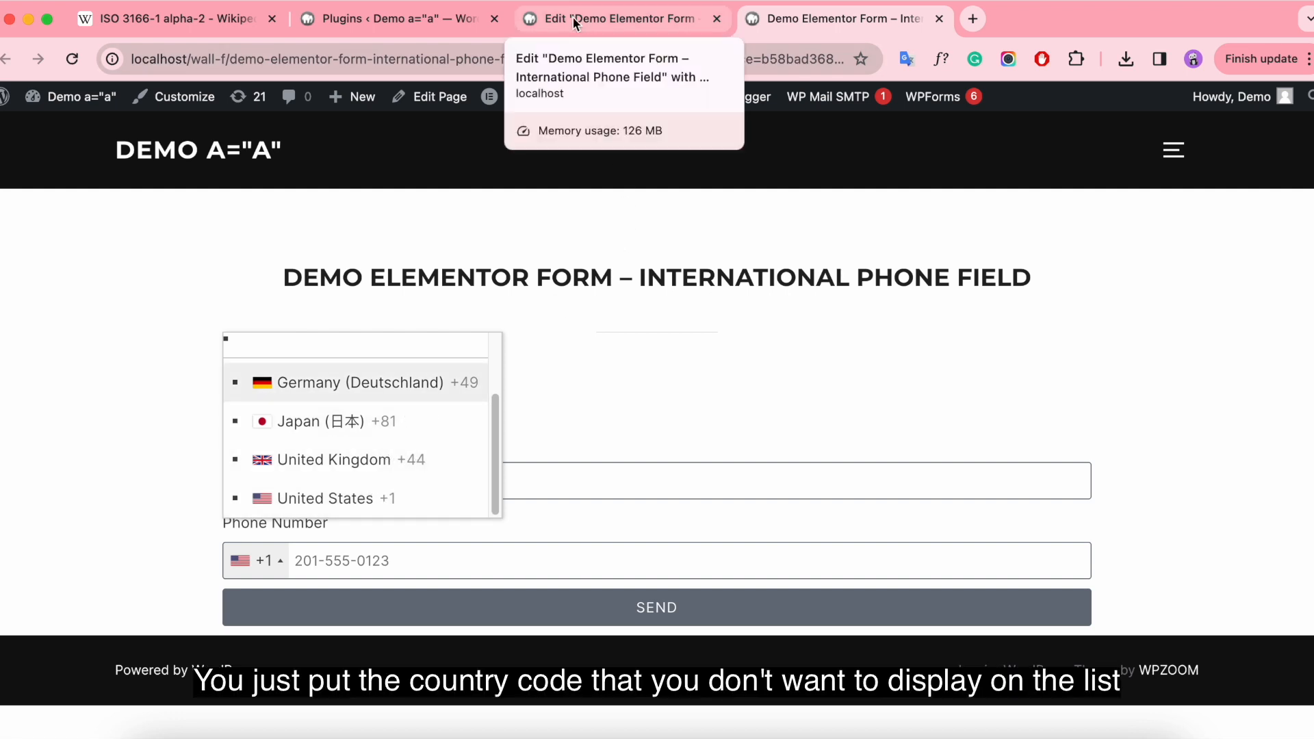
- Clear the us|gb|de|jp codes from the phone field's Only Countries box
left_click(620, 18)
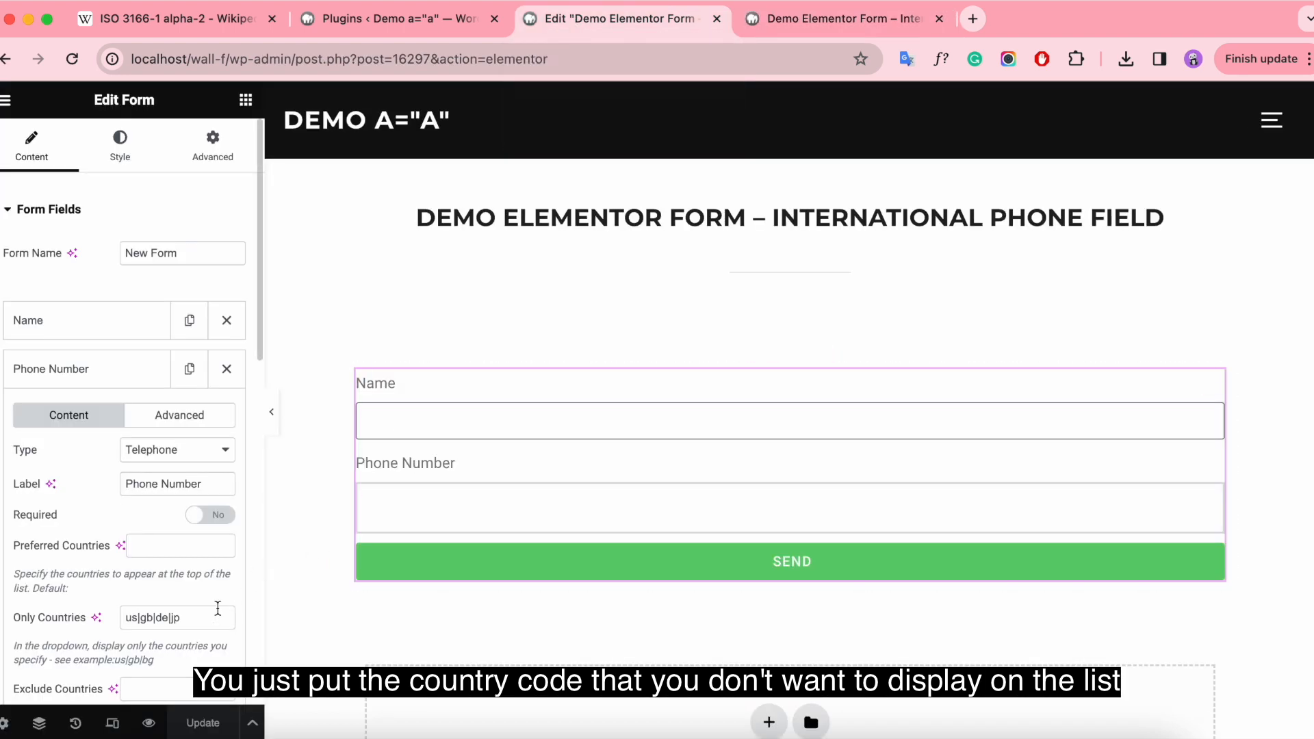
scroll("down", 3)
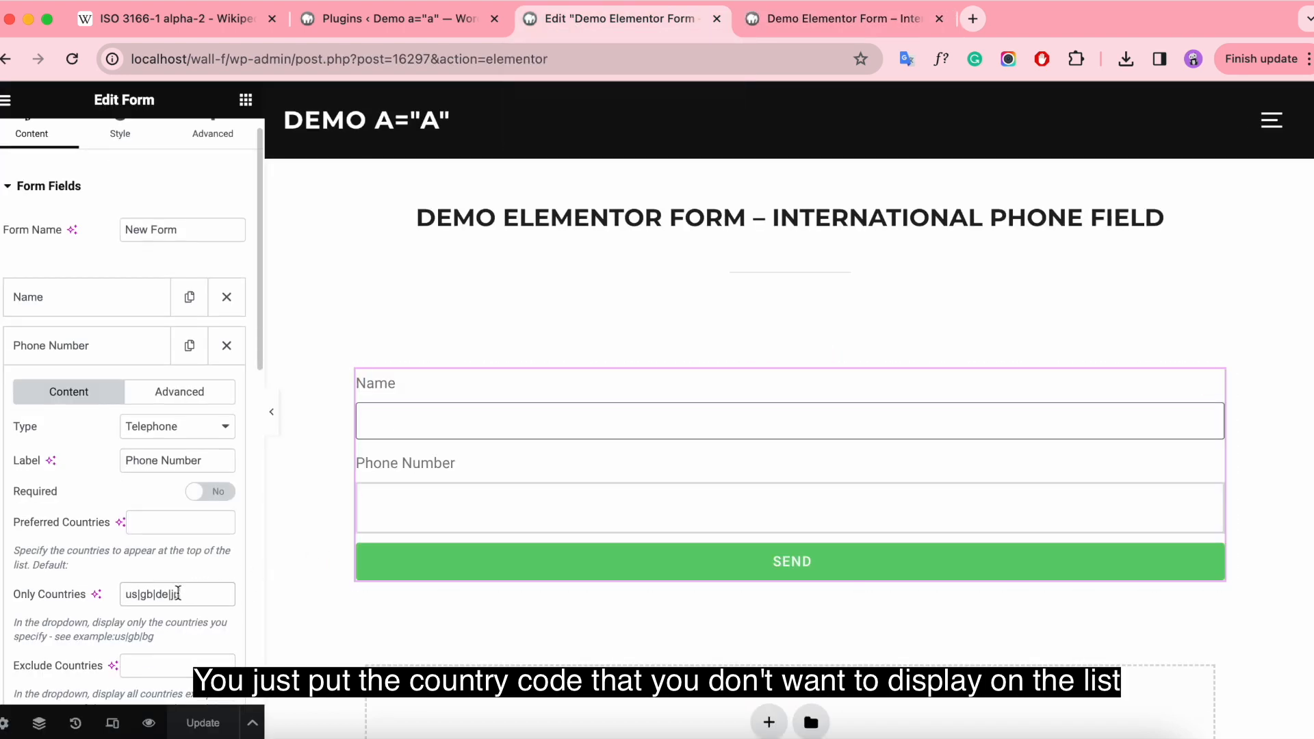
triple_click(151, 594)
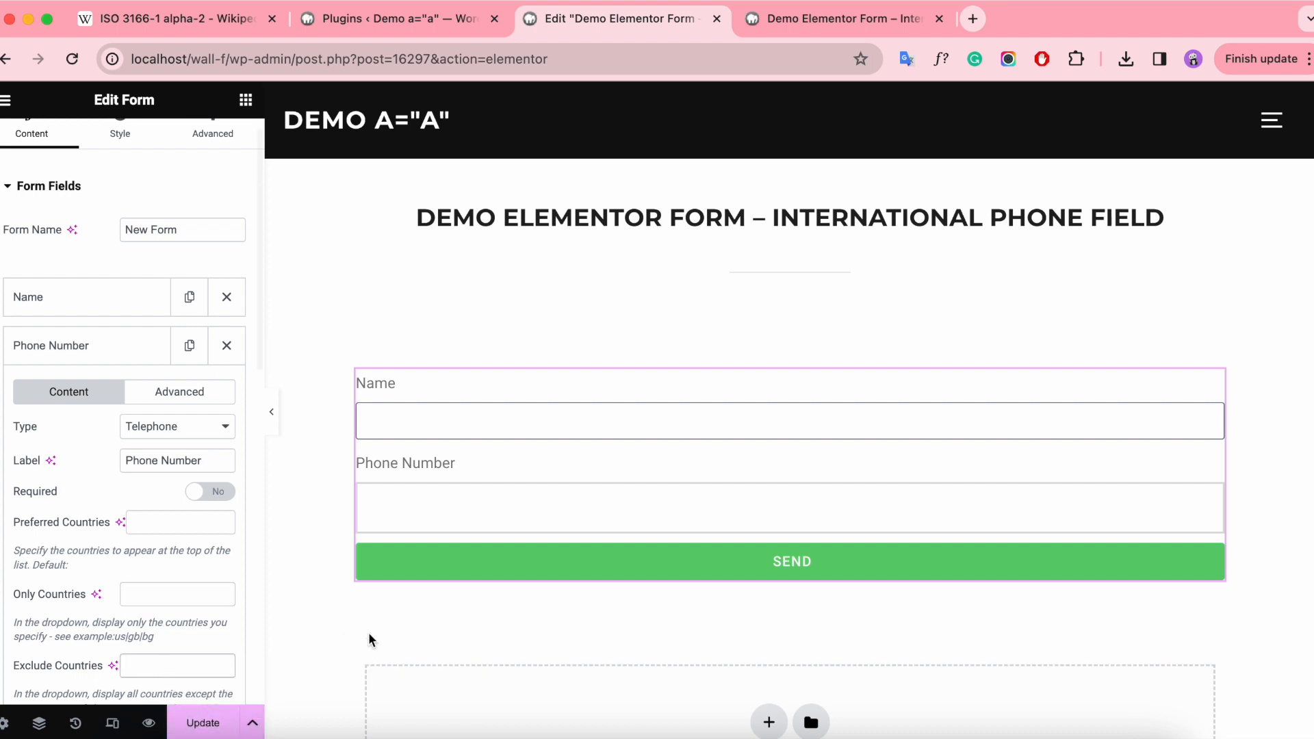
left_click(173, 19)
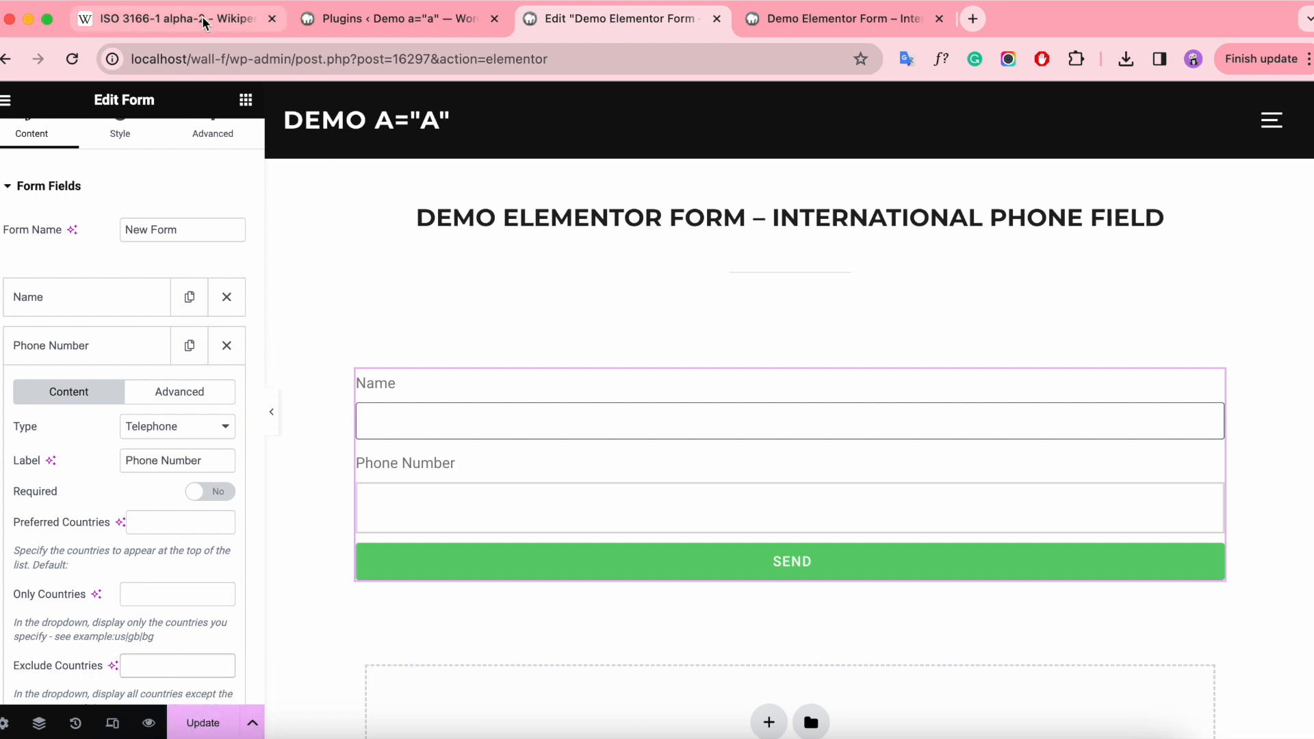
mouse_move(176, 19)
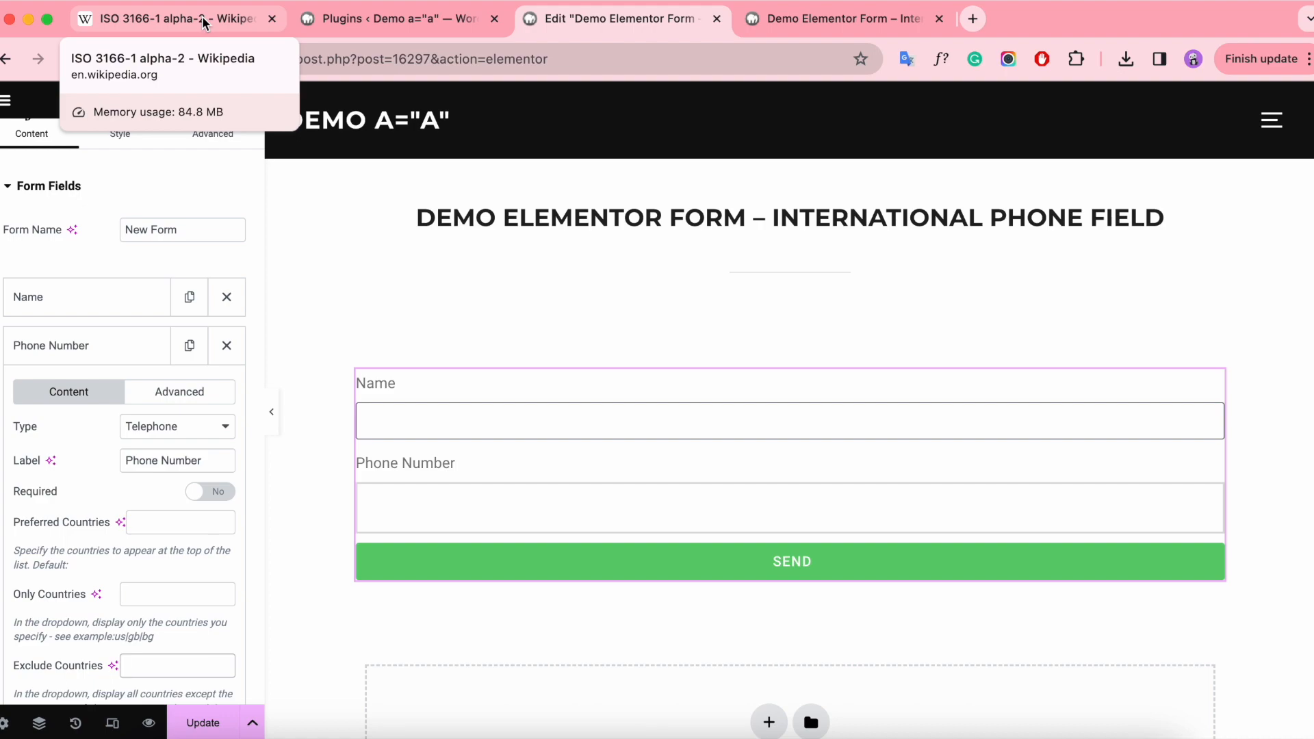
- Enter ad (Andorra) under Exclude Countries and update the page
left_click(167, 19)
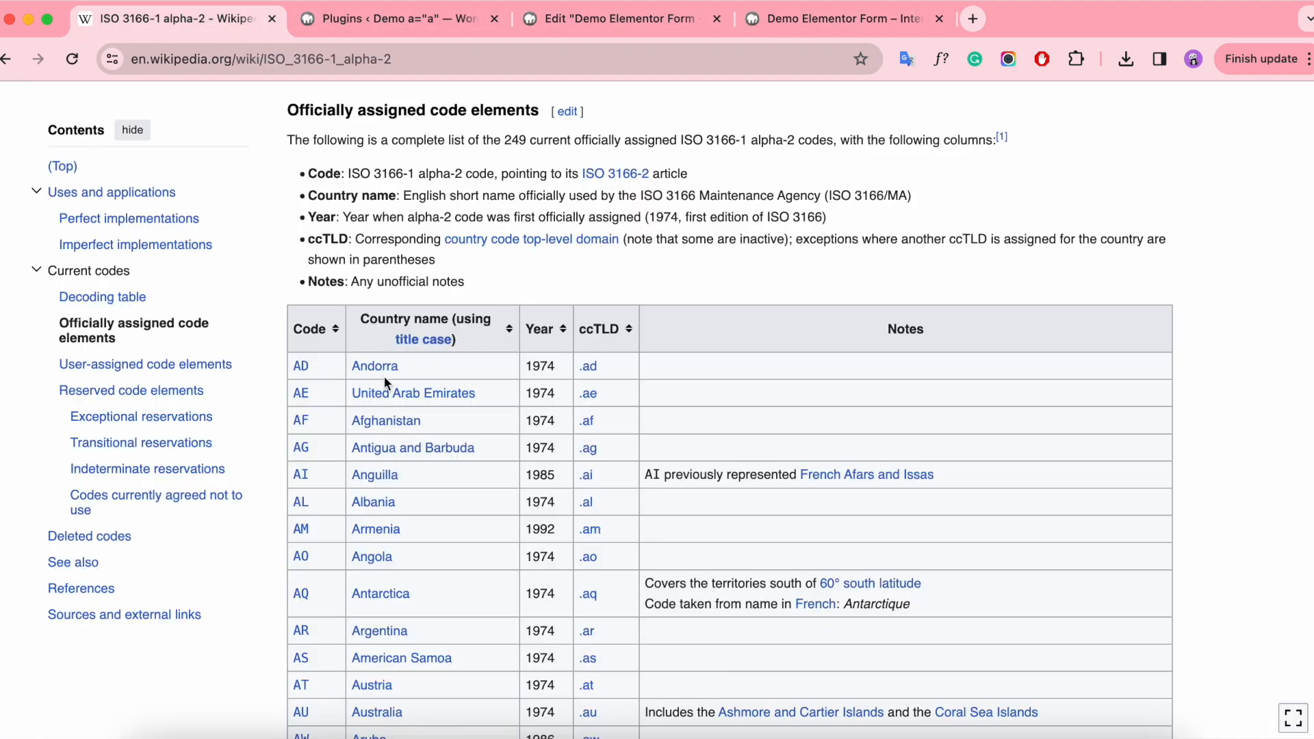
left_click(620, 18)
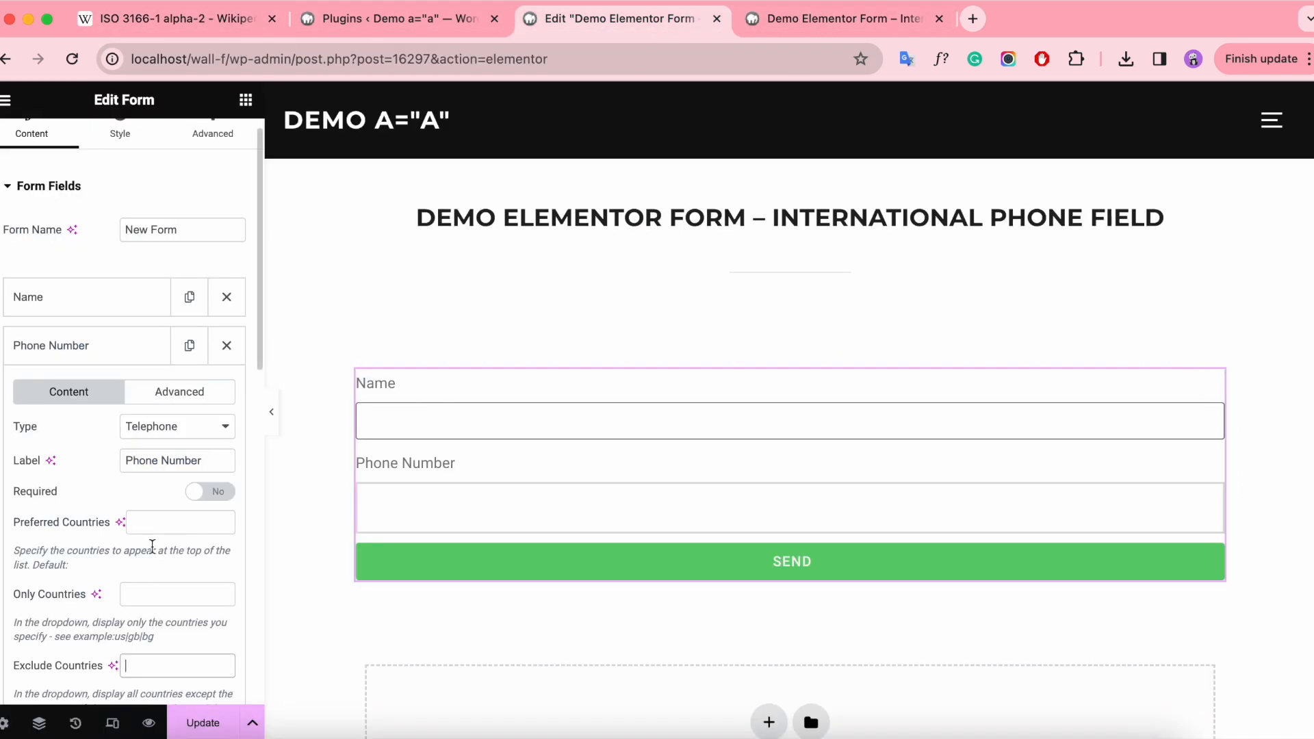
type("ad")
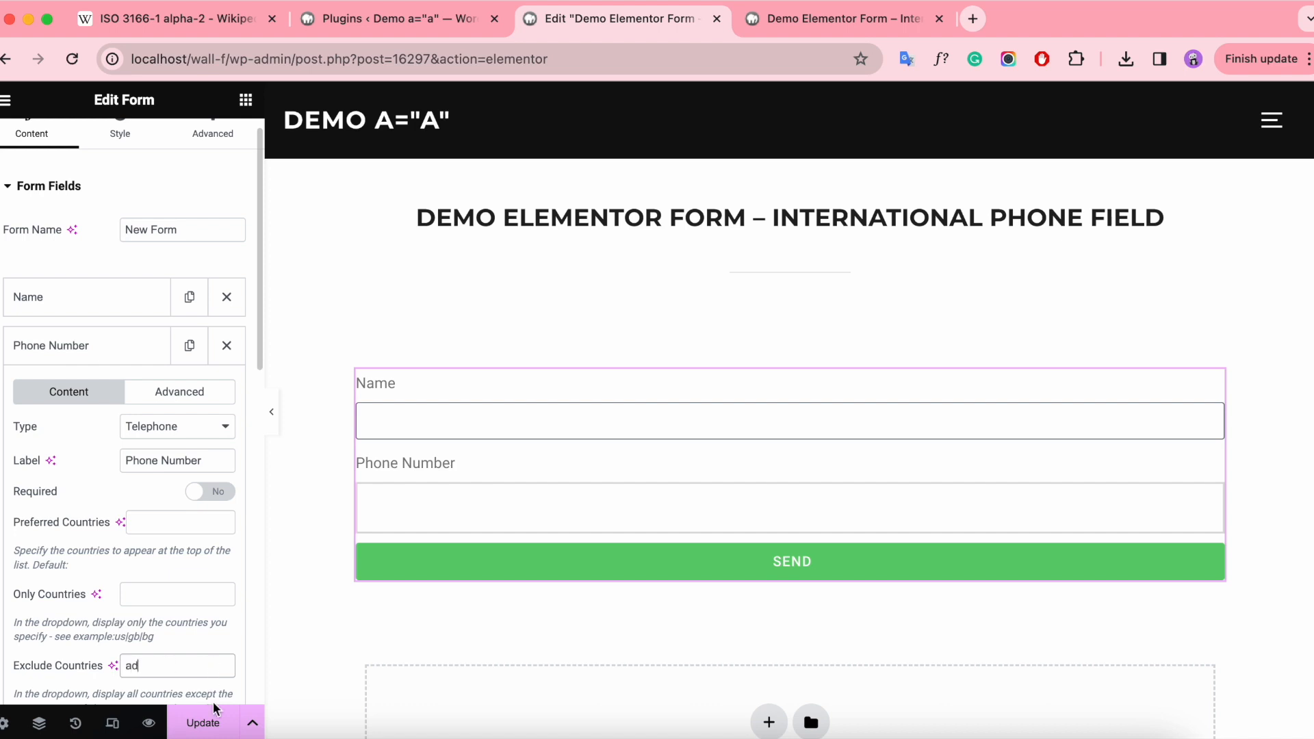
left_click(203, 722)
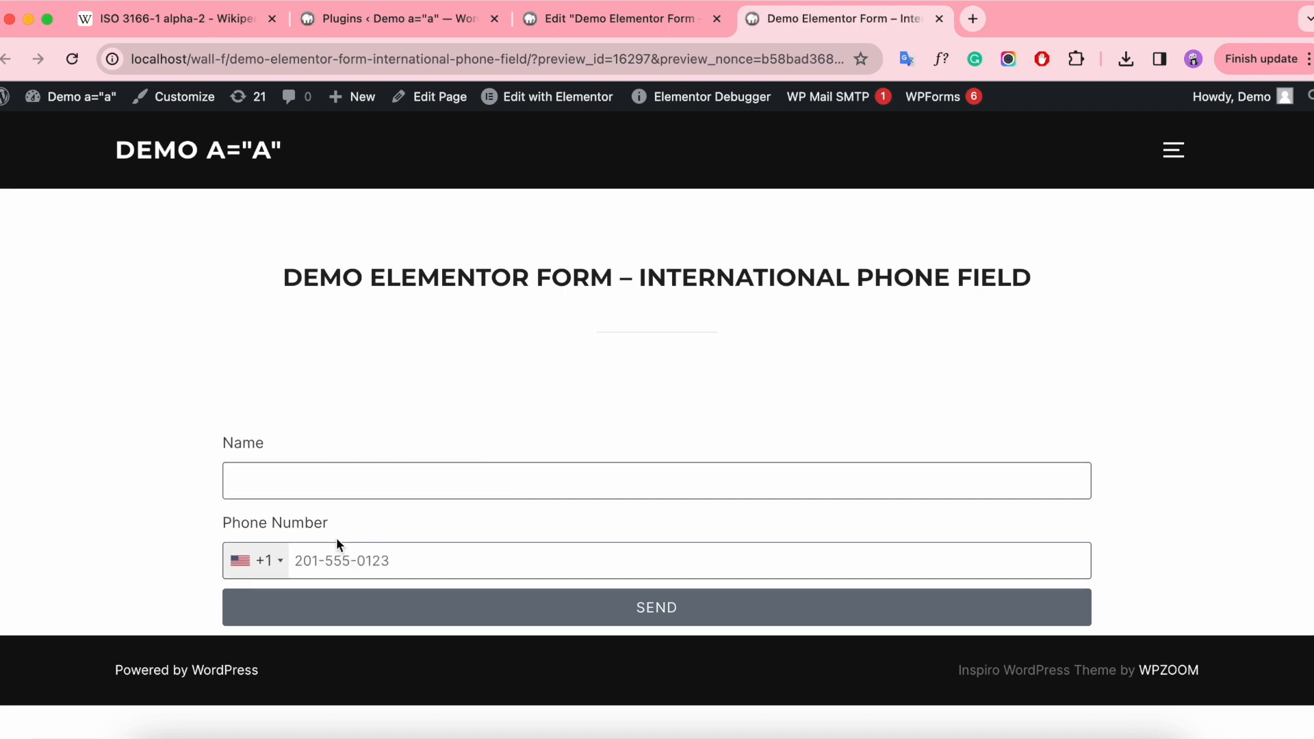
- Scroll the live phone country list to confirm Andorra is gone between Algeria, American Samoa and Angola
left_click(255, 560)
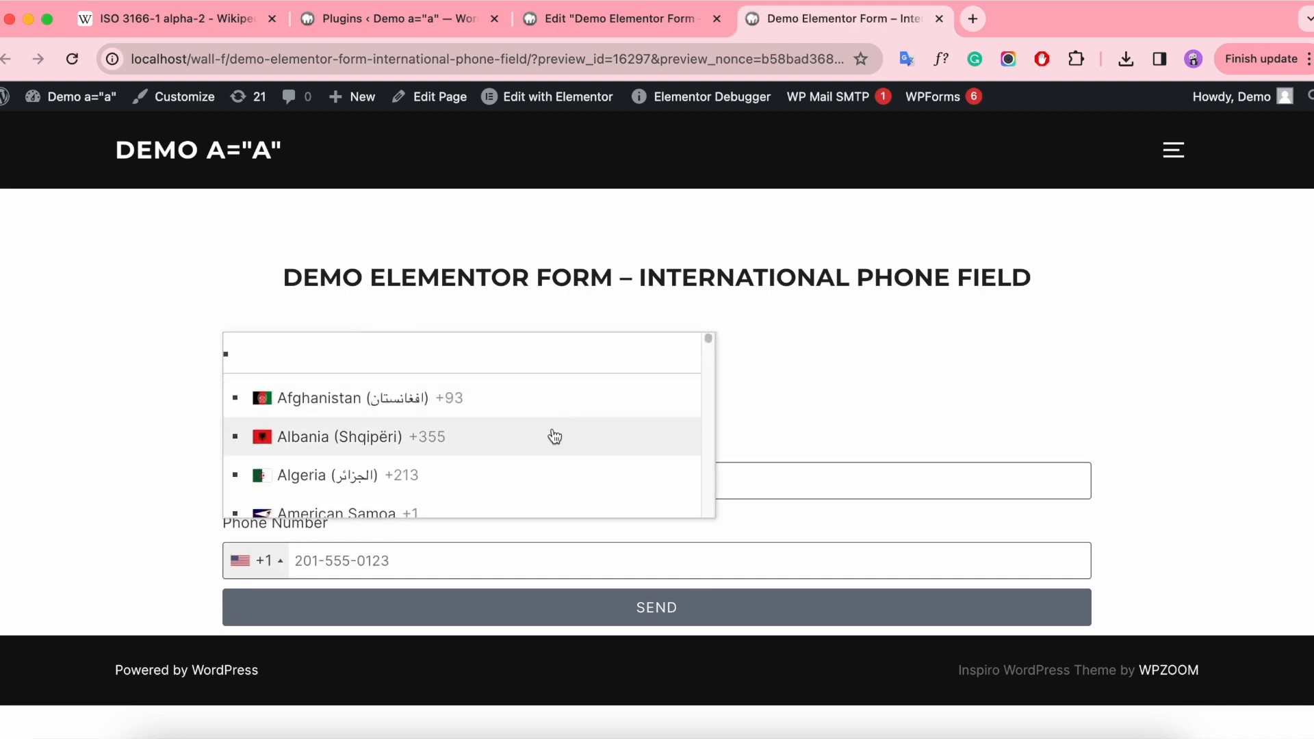
scroll("down", 3)
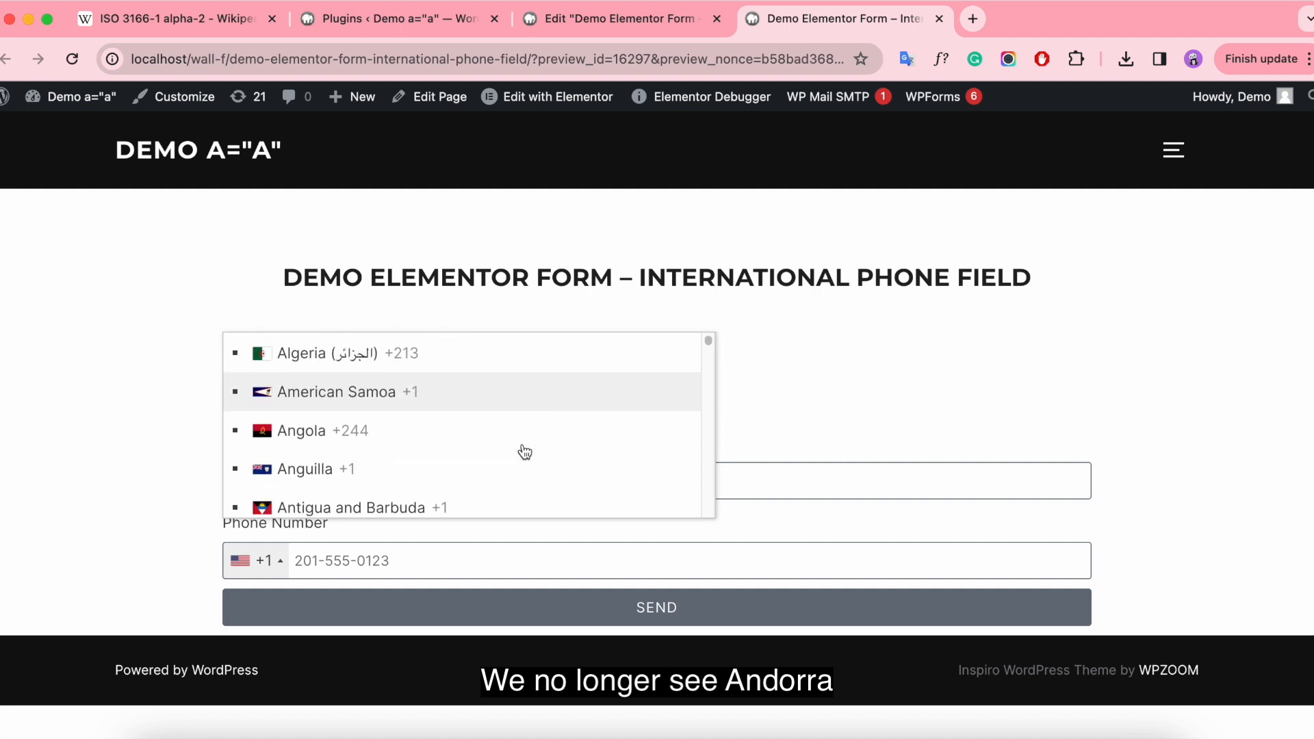
scroll("down", 3)
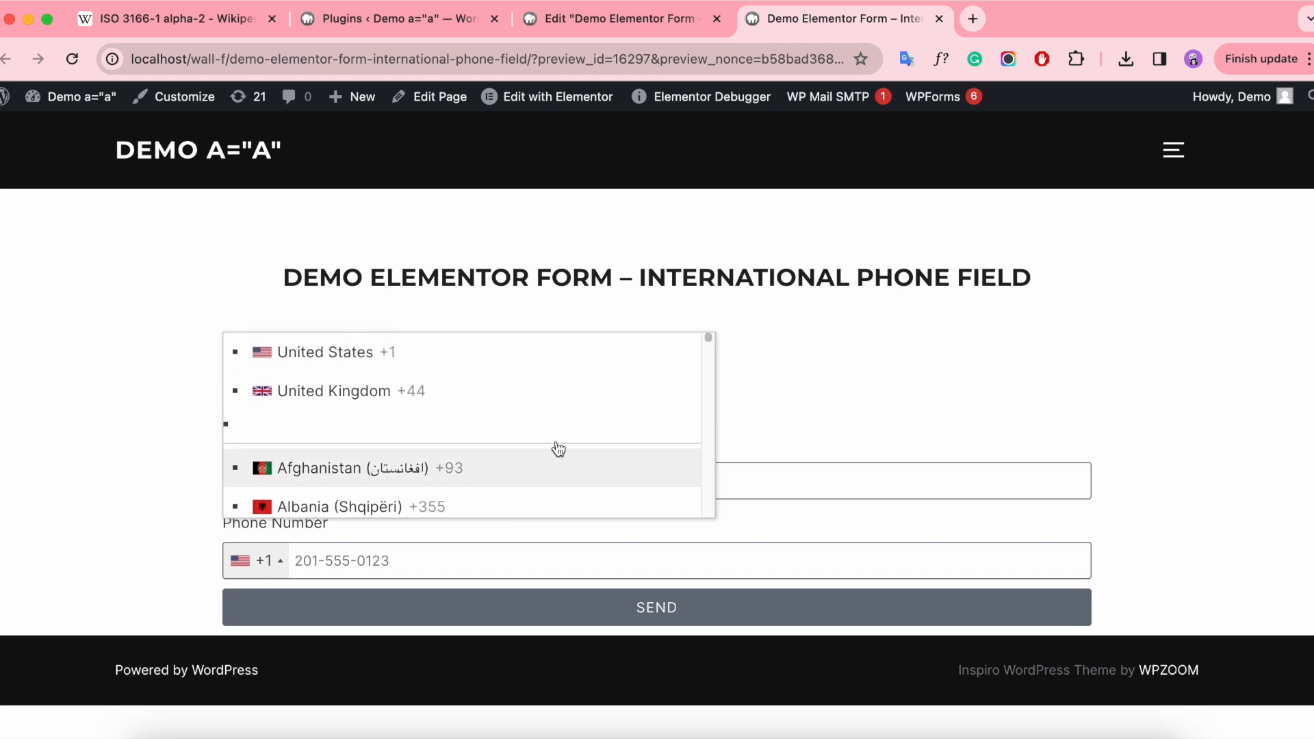
- Update the form with Exclude Countries cleared, then scroll to check Andorra is listed again
left_click(394, 19)
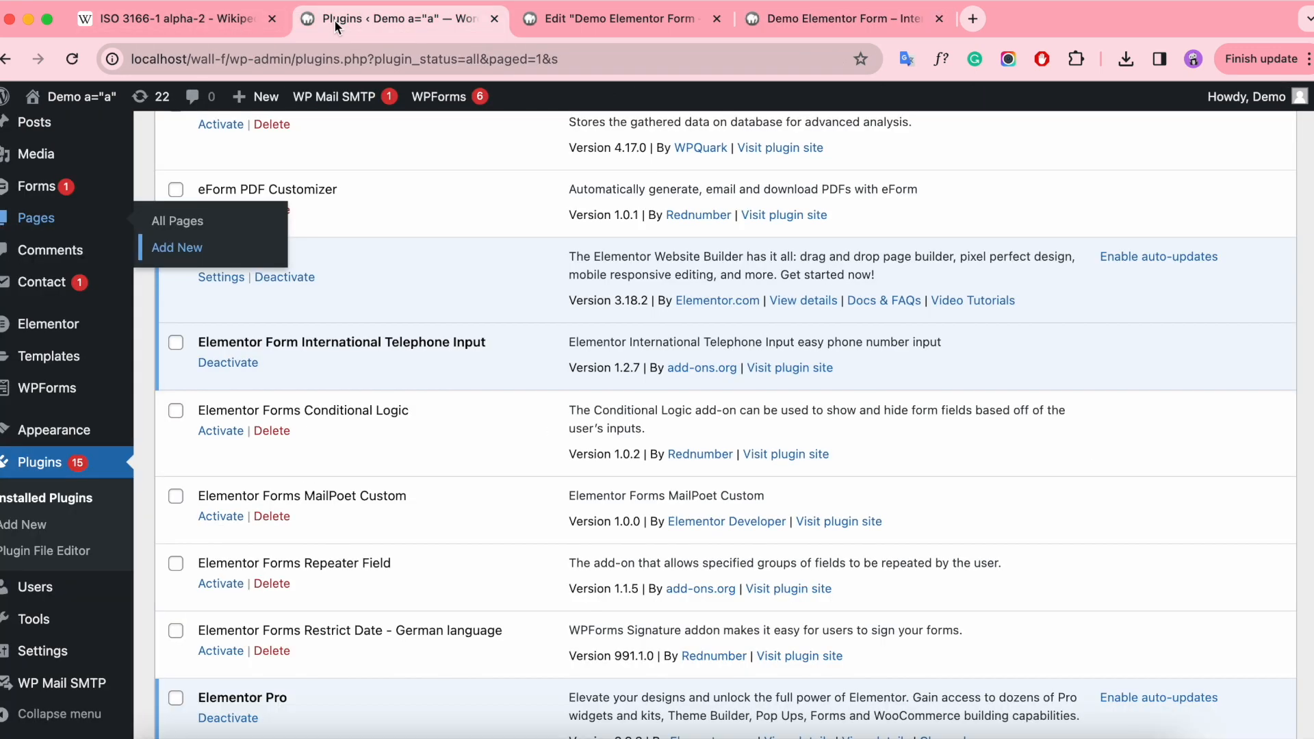
left_click(173, 19)
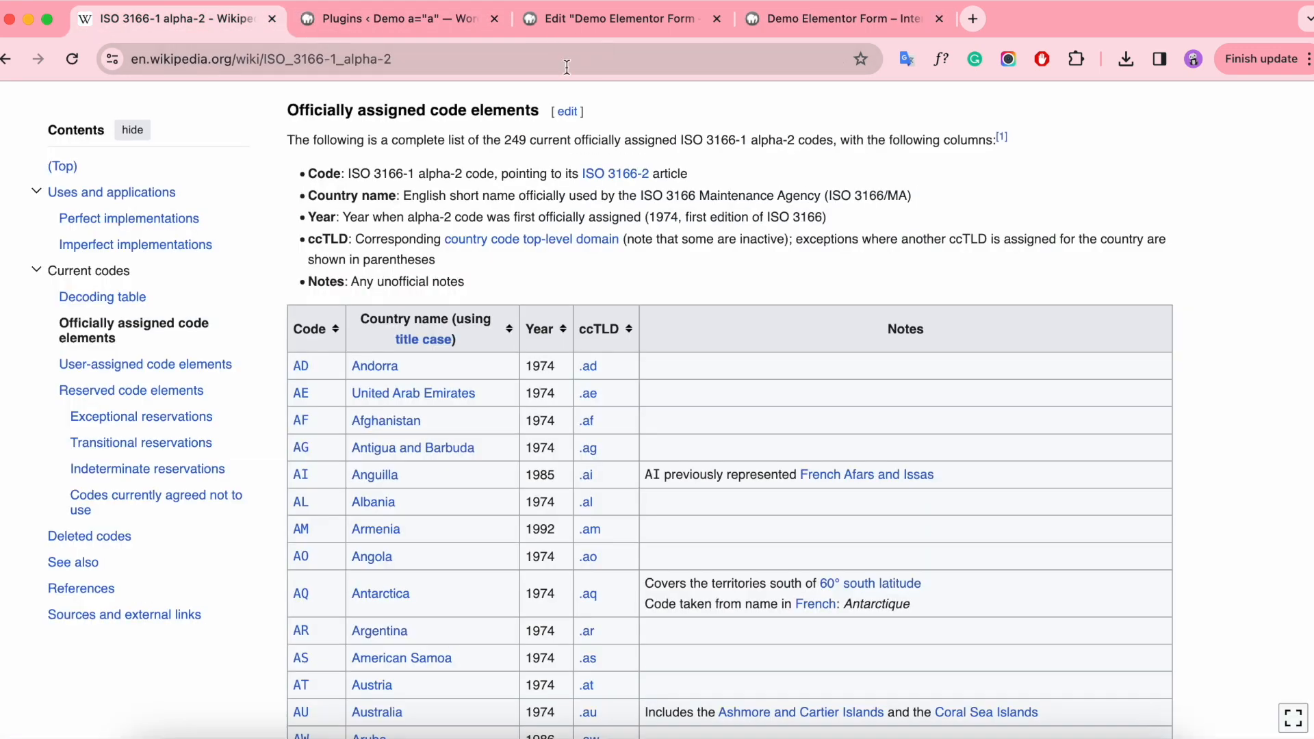
left_click(620, 18)
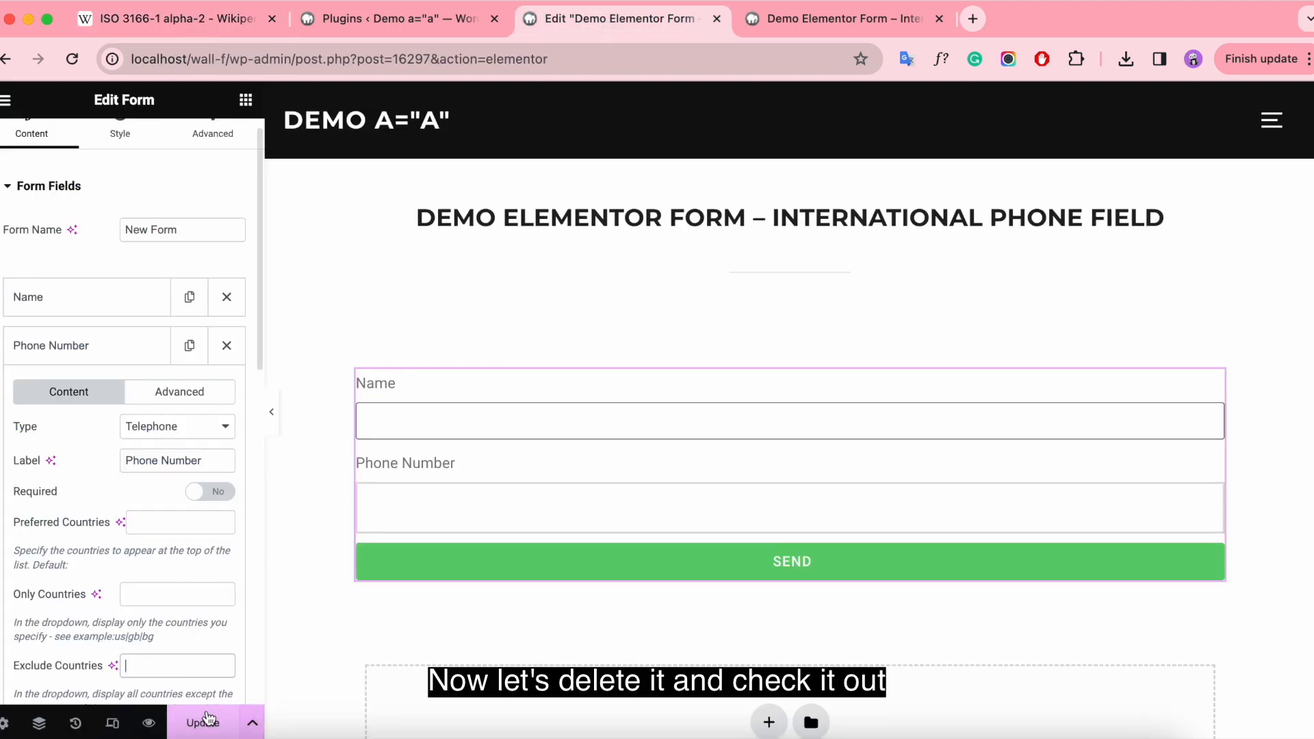
left_click(201, 723)
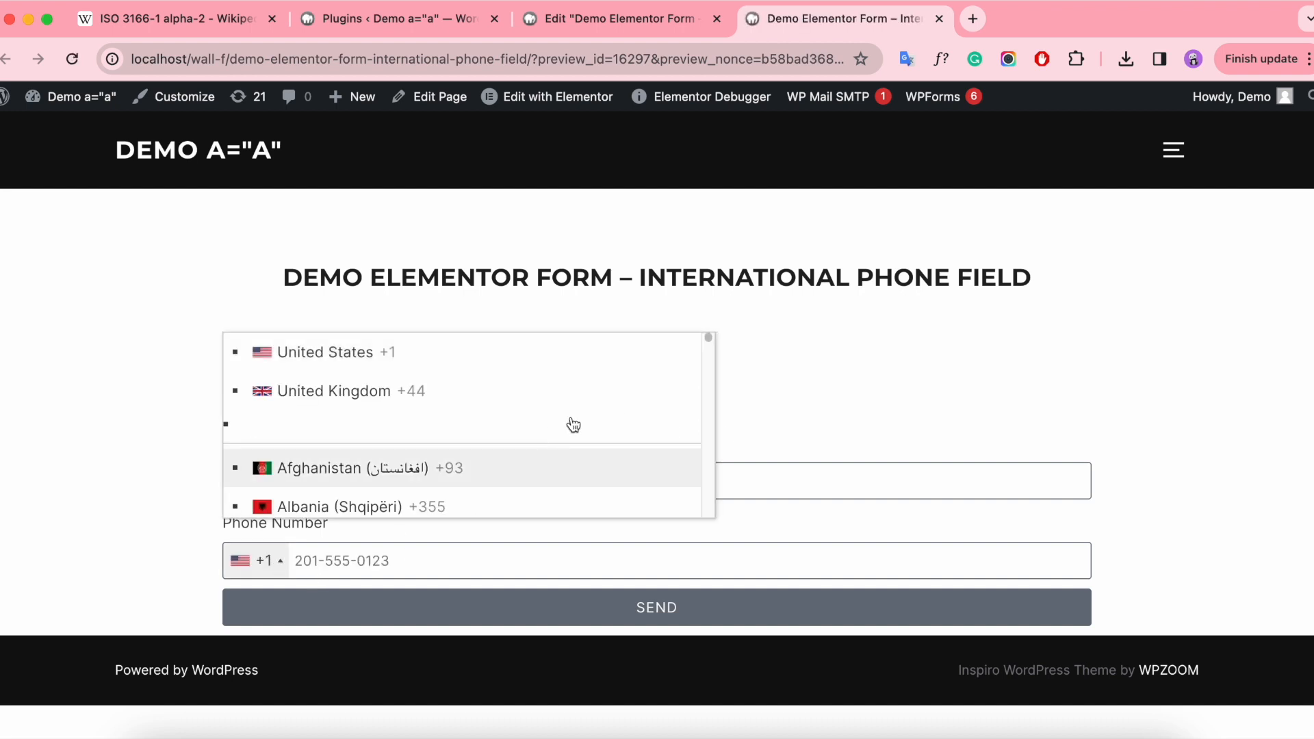
scroll("down", 3)
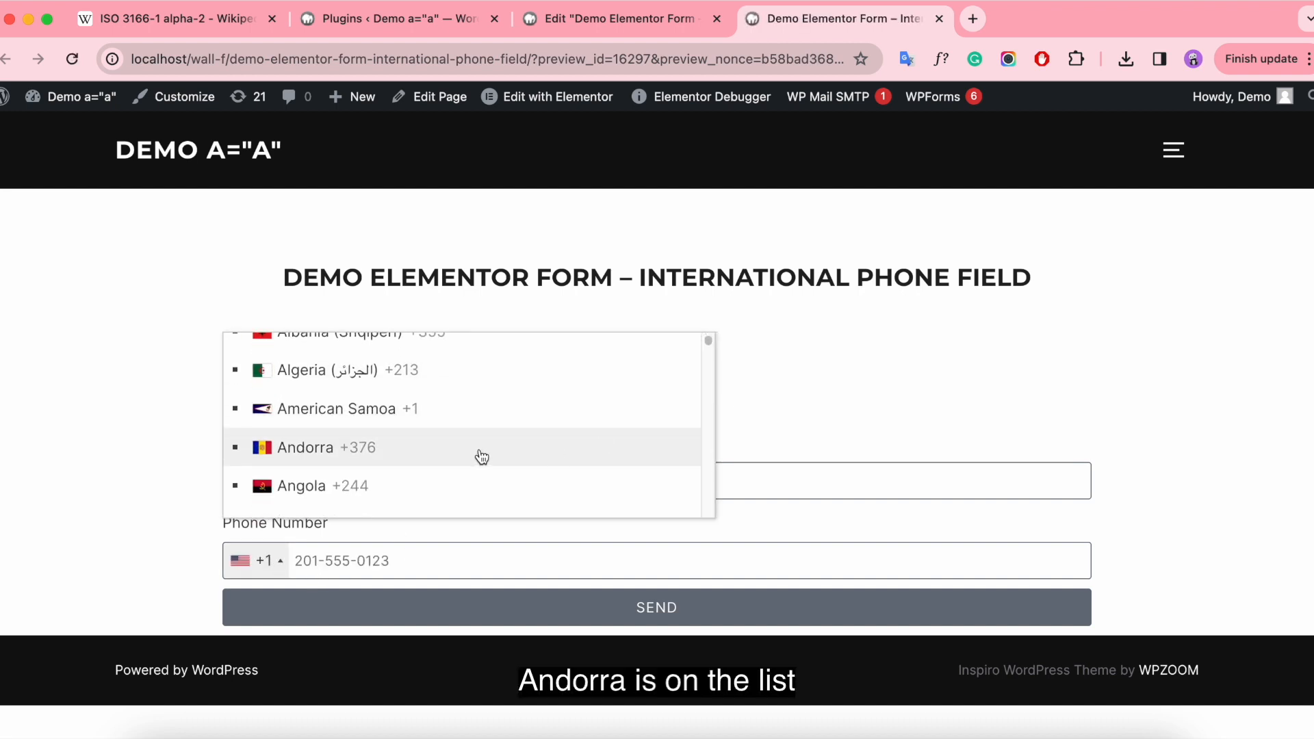
mouse_move(459, 456)
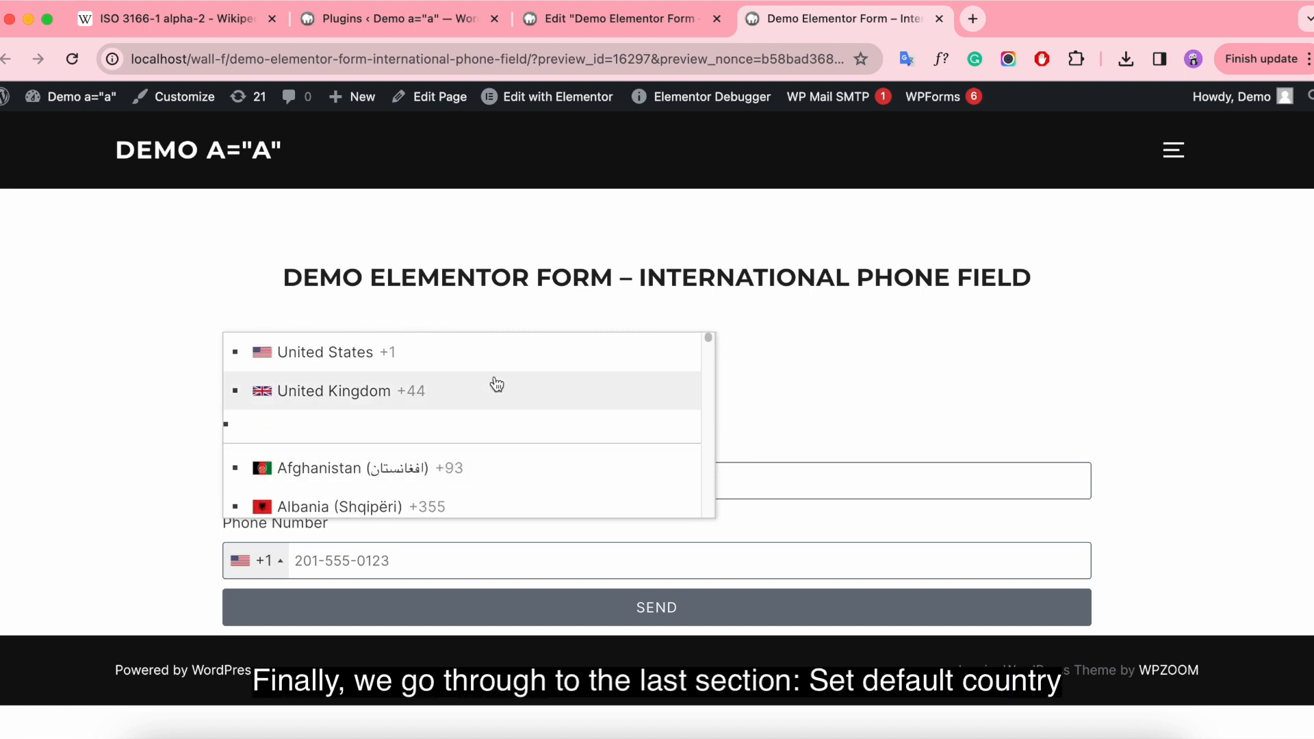
- Empty the 'us' Default Country value and scroll the Wikipedia ISO 3166-1 alpha-2 code table
left_click(620, 19)
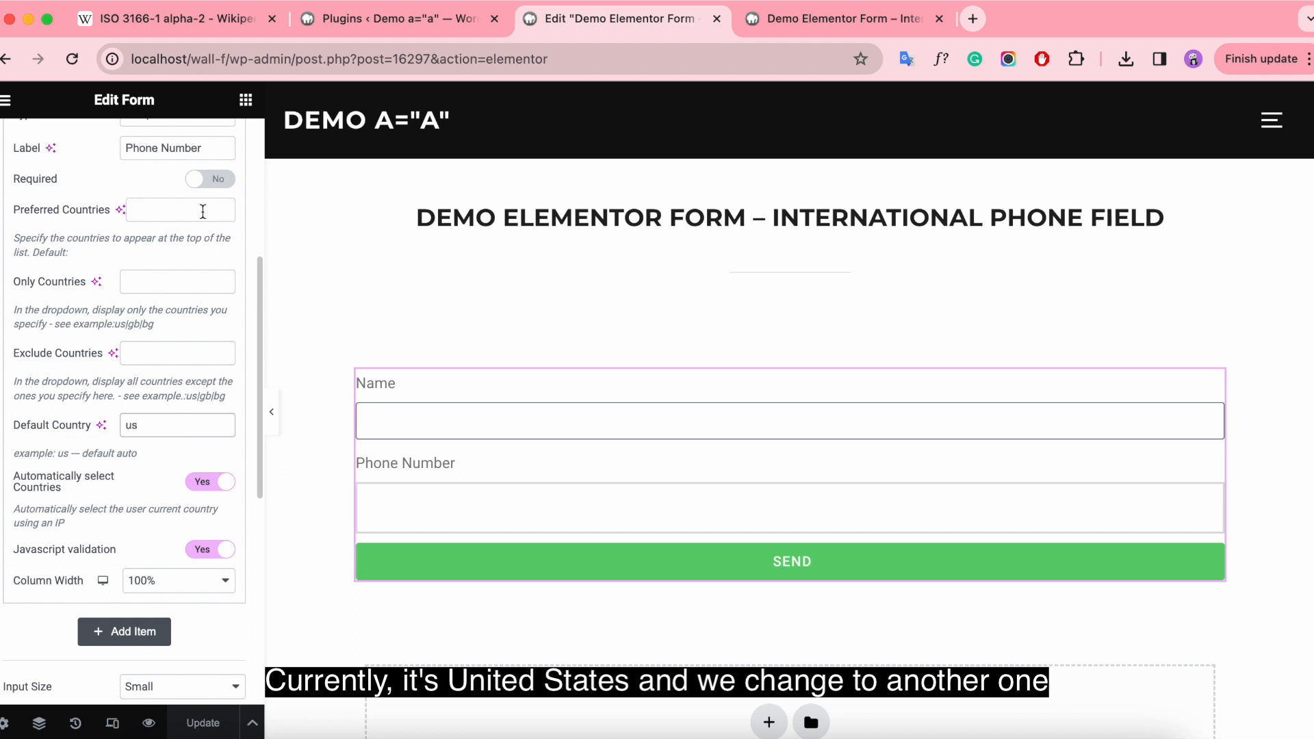
scroll("down", 3)
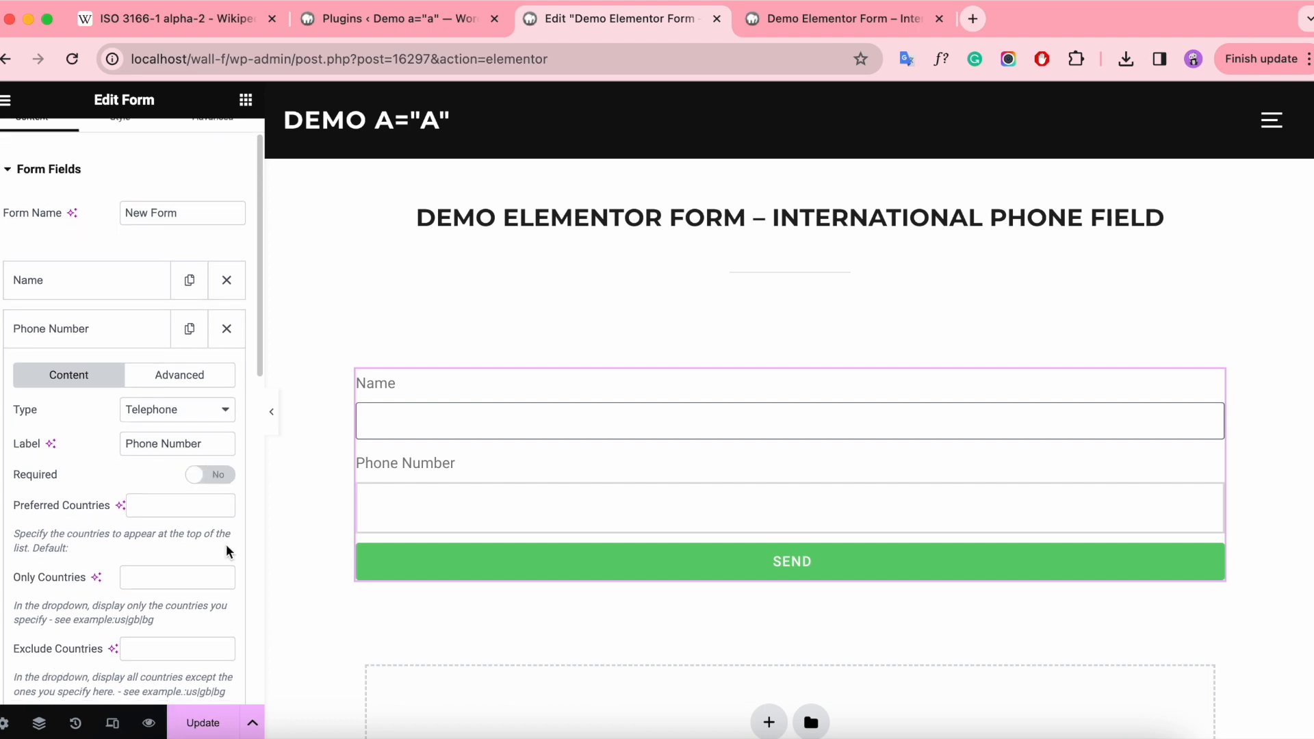
scroll("down", 3)
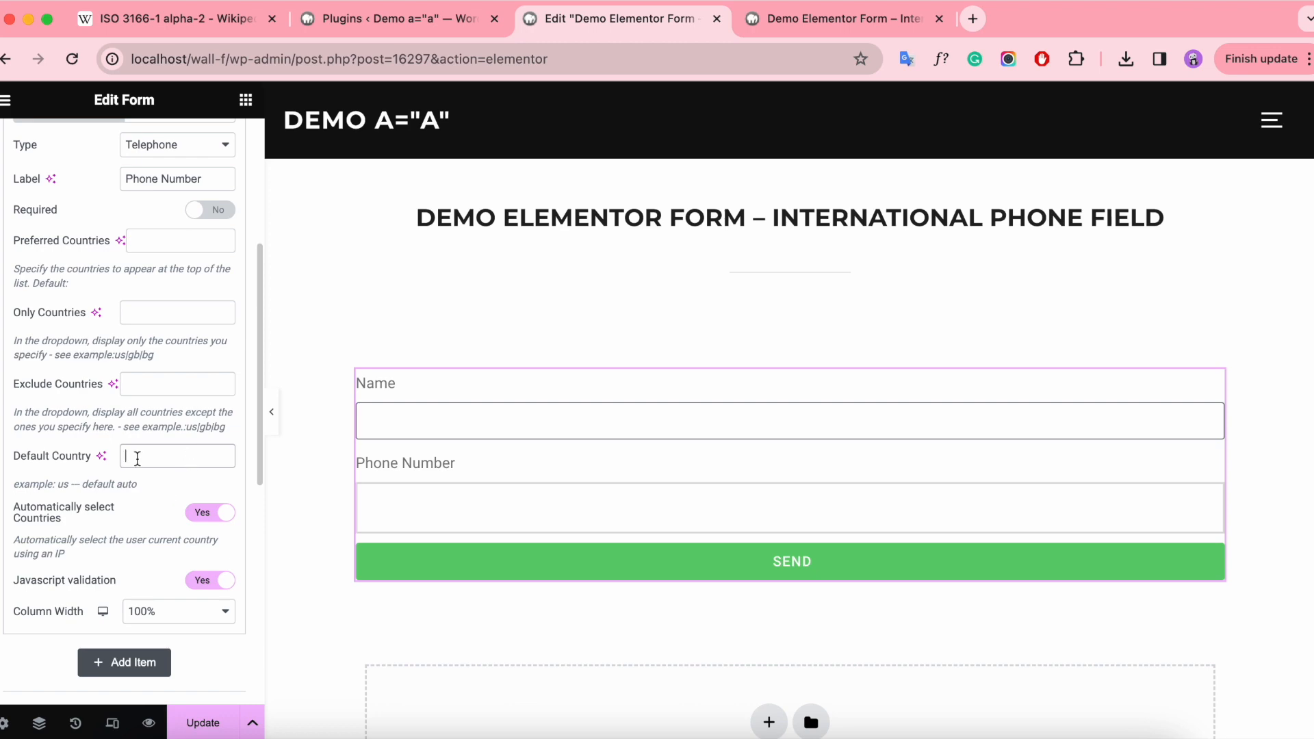
left_click(168, 18)
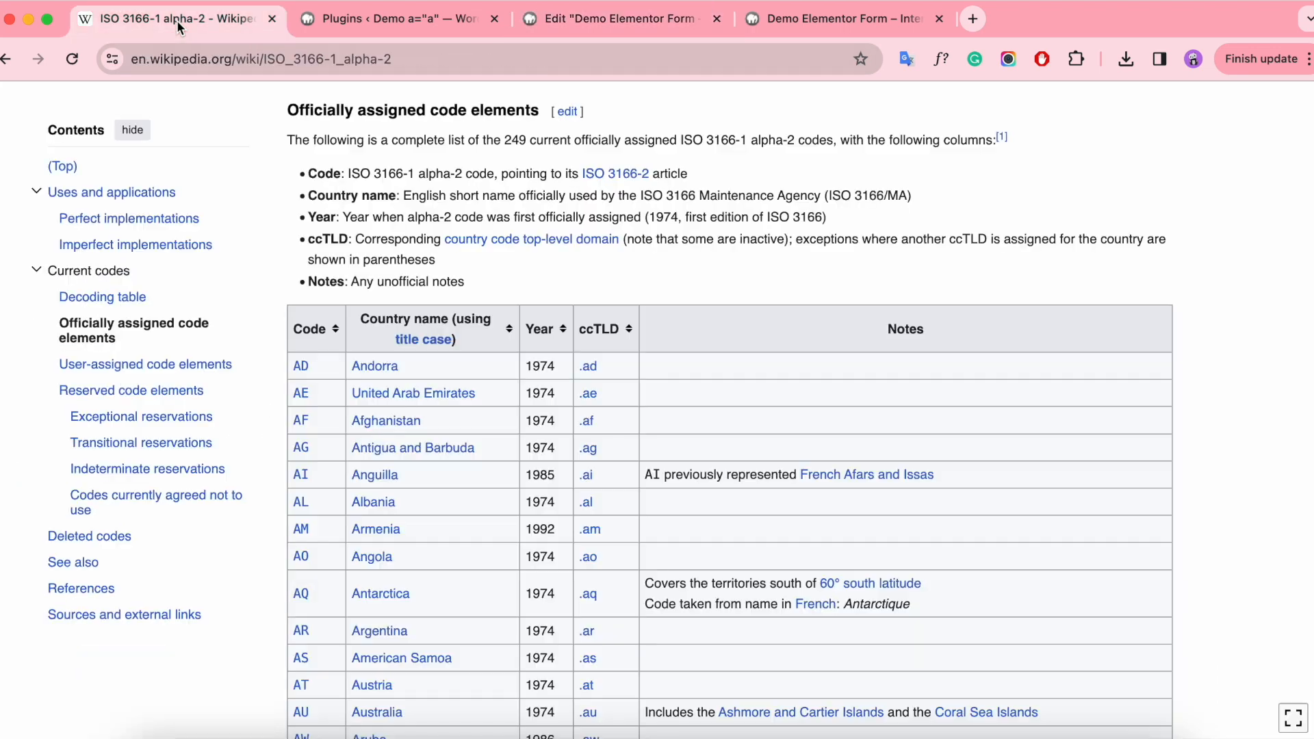
scroll("down", 3)
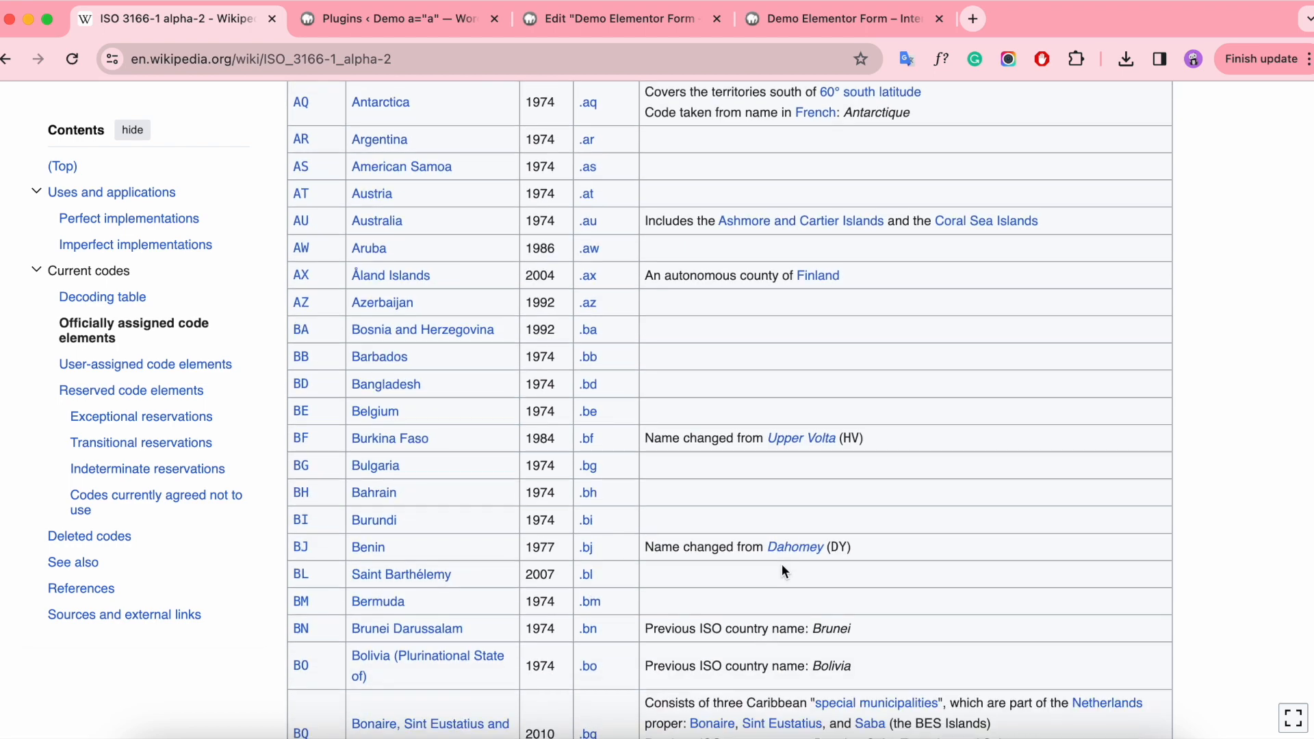
mouse_move(402, 415)
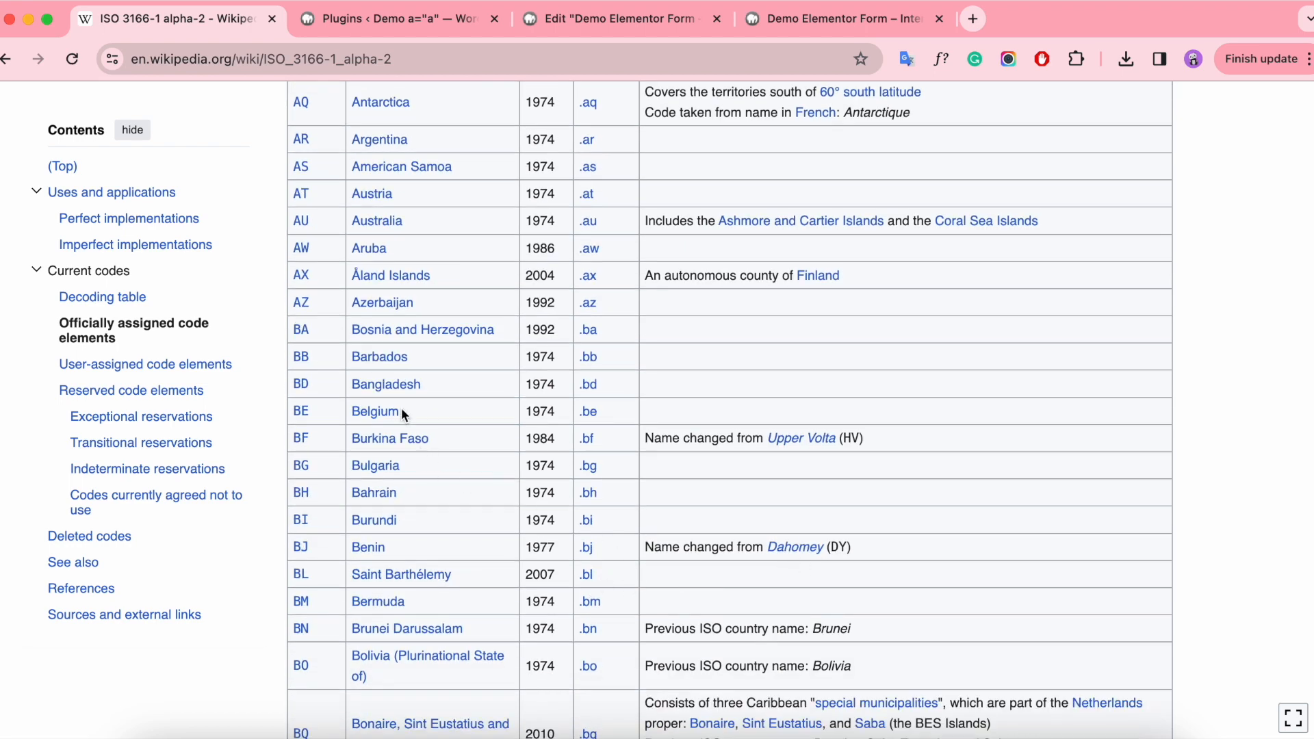
- Set Default Country to 'bd', toggle automatic country selection off and back on, and update
left_click(620, 19)
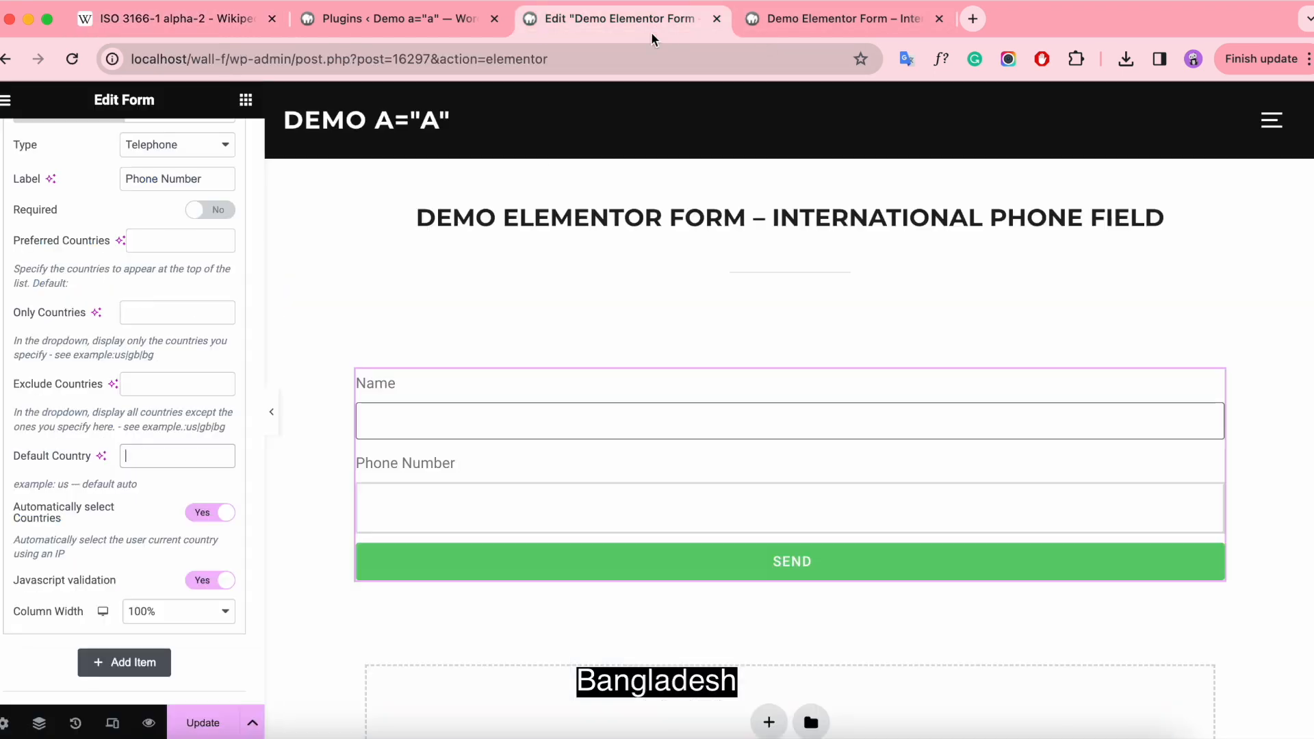
type("bd")
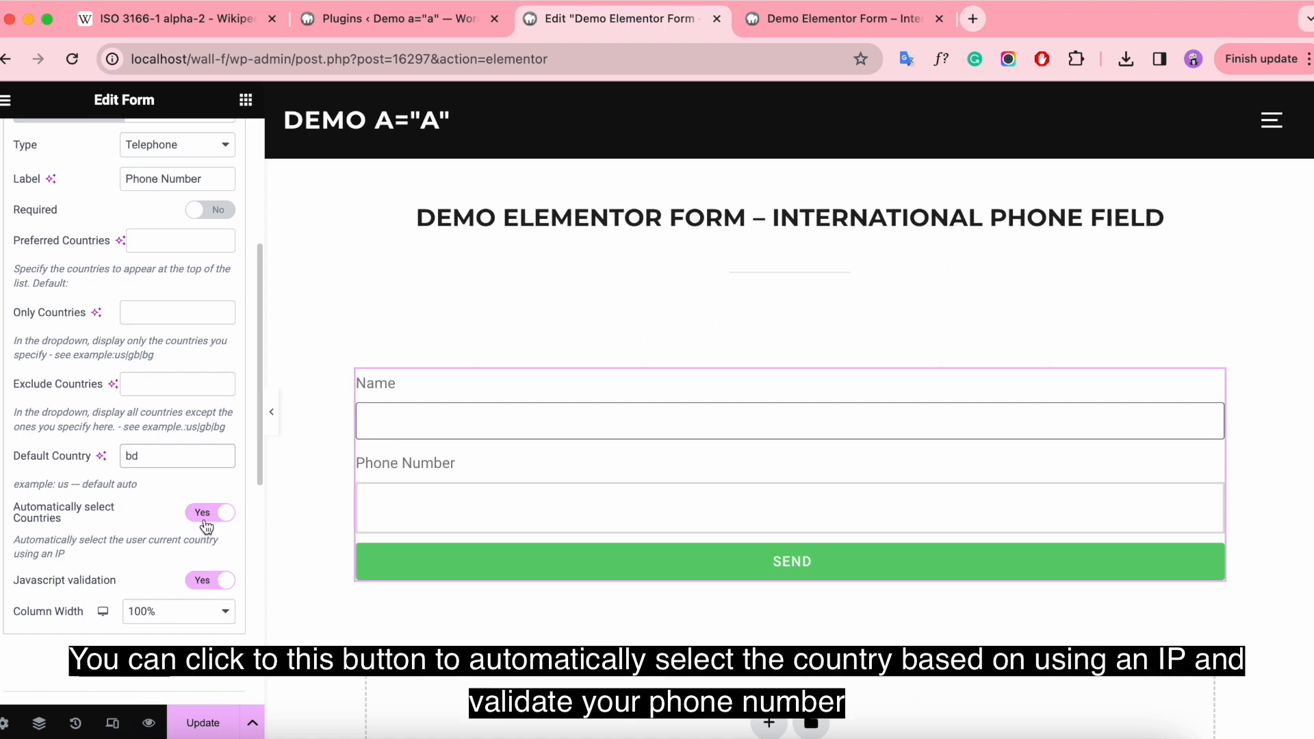
left_click(209, 512)
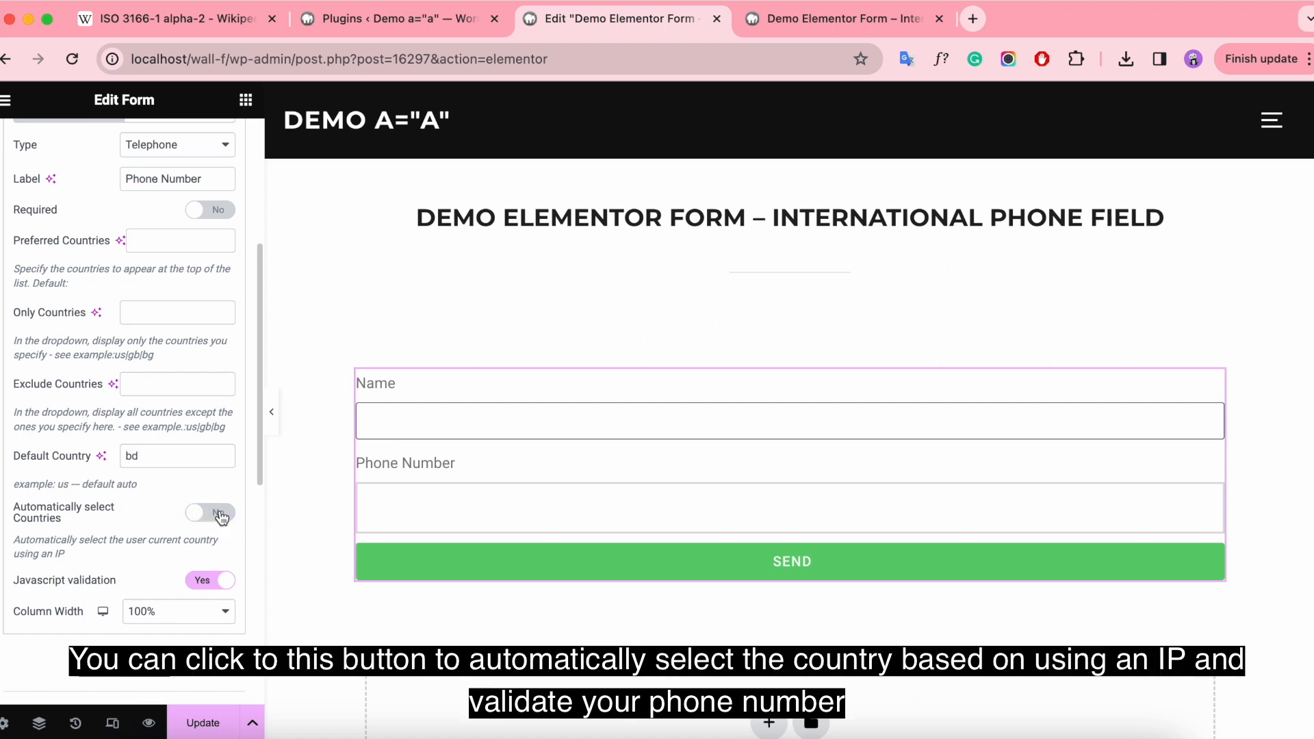
left_click(210, 512)
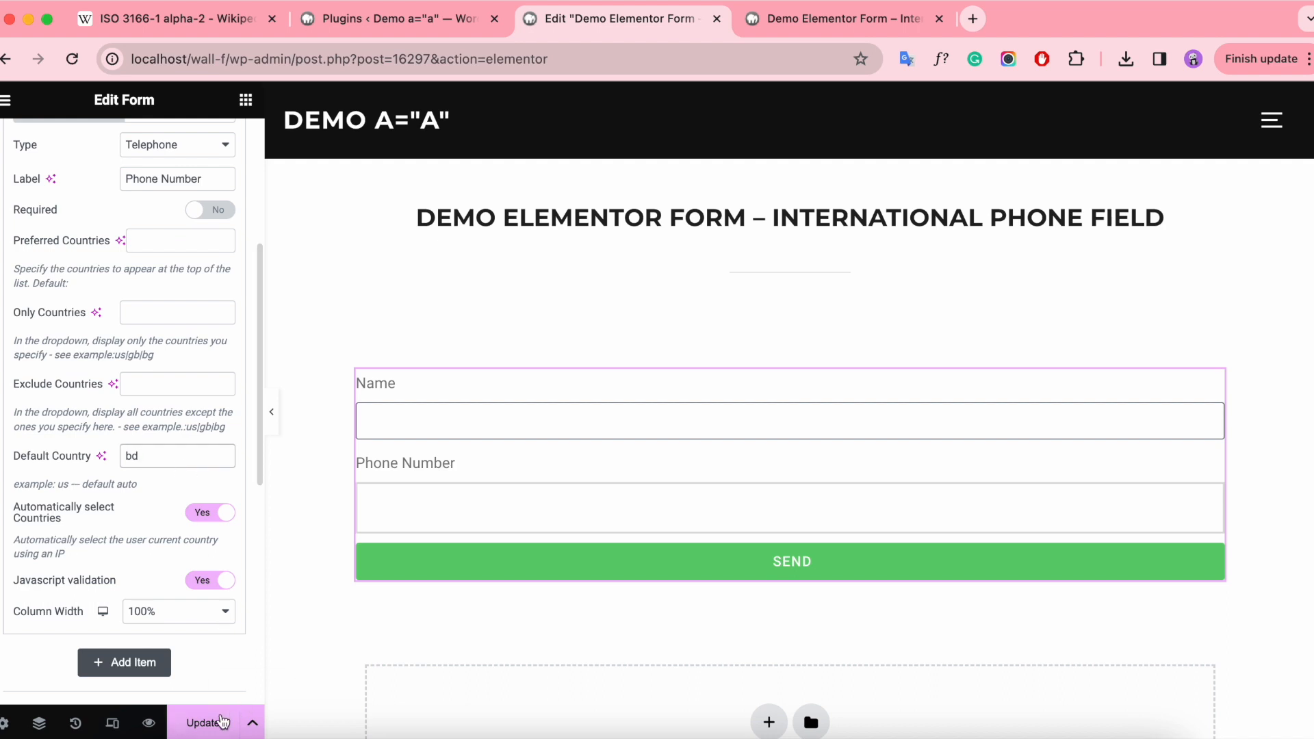
left_click(202, 723)
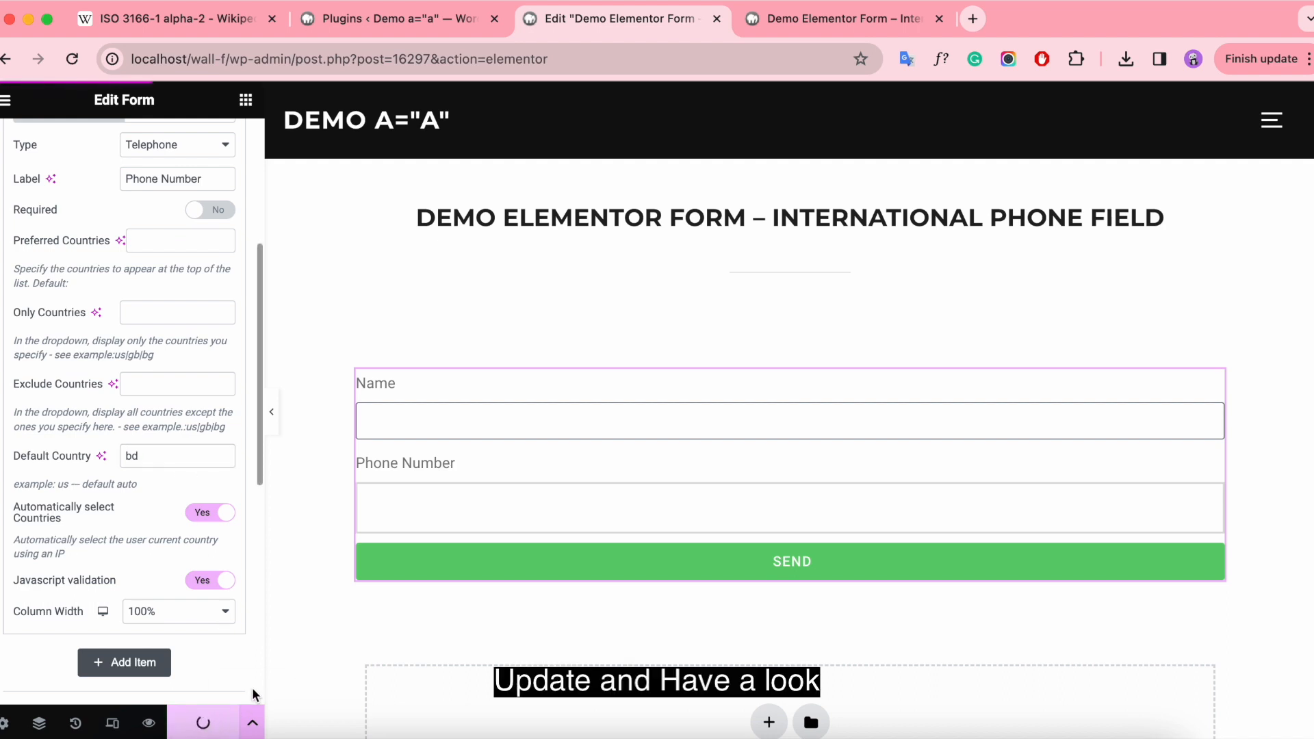